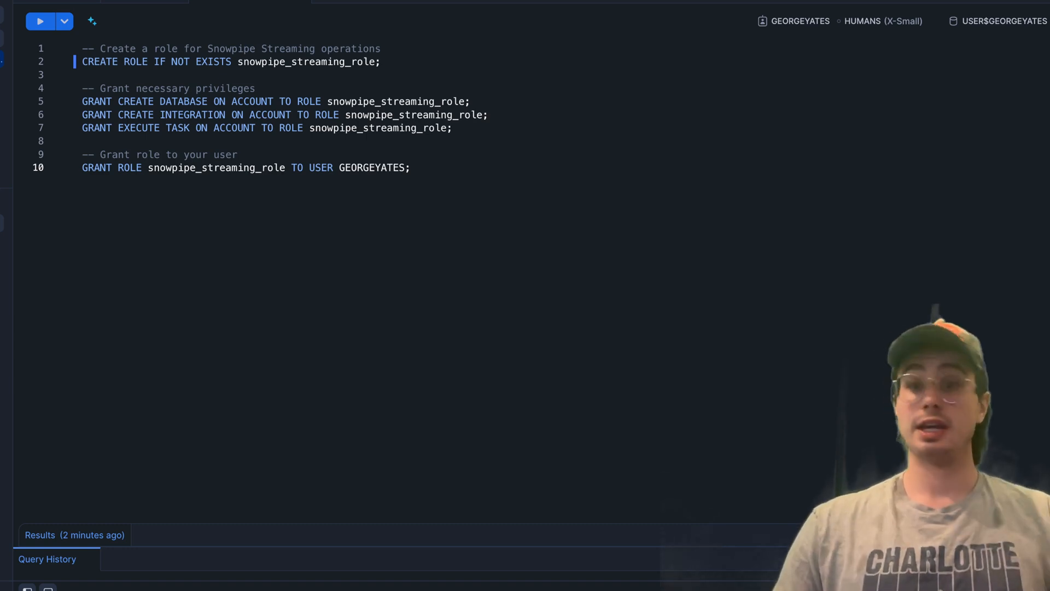
- Replace the role grants with SQL creating streaming_db, the raw_data schema and an extra-small streaming_wh
{"action": "key", "text": "ctrl+a"}
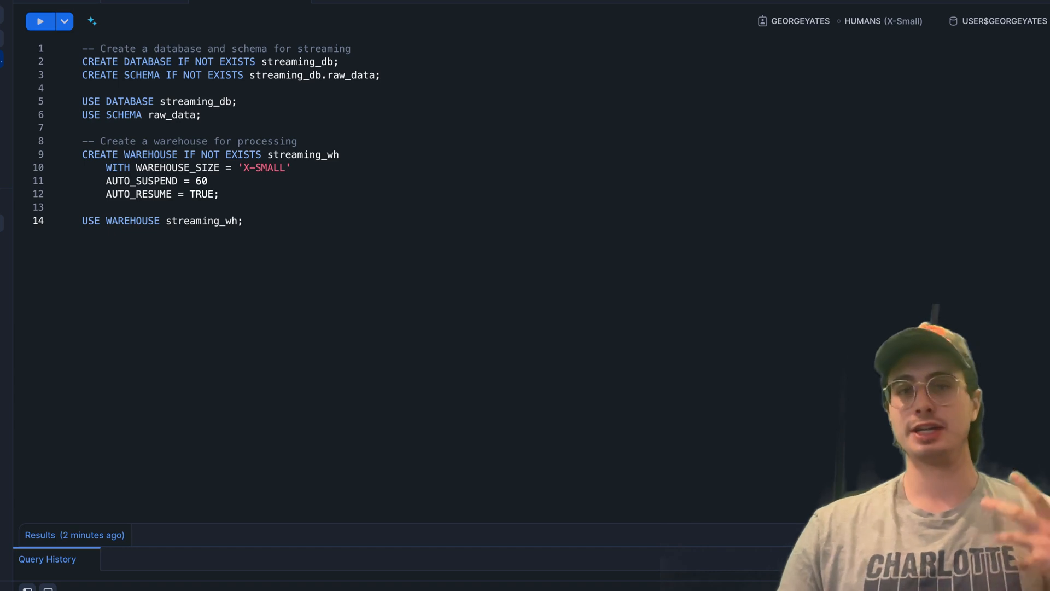
{"action": "mouse_move", "coordinate": [486, 406]}
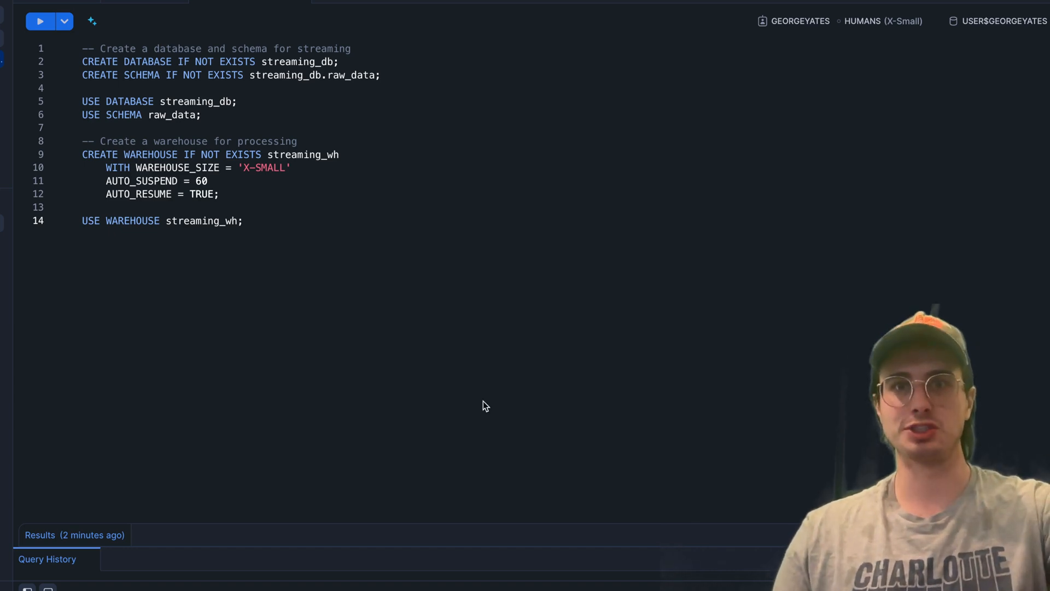
- Swap in the events_table STREAMING_CHANNEL_STATUS query plus the channel_offsets CREATE TABLE statement
{"action": "key", "text": "ctrl+a"}
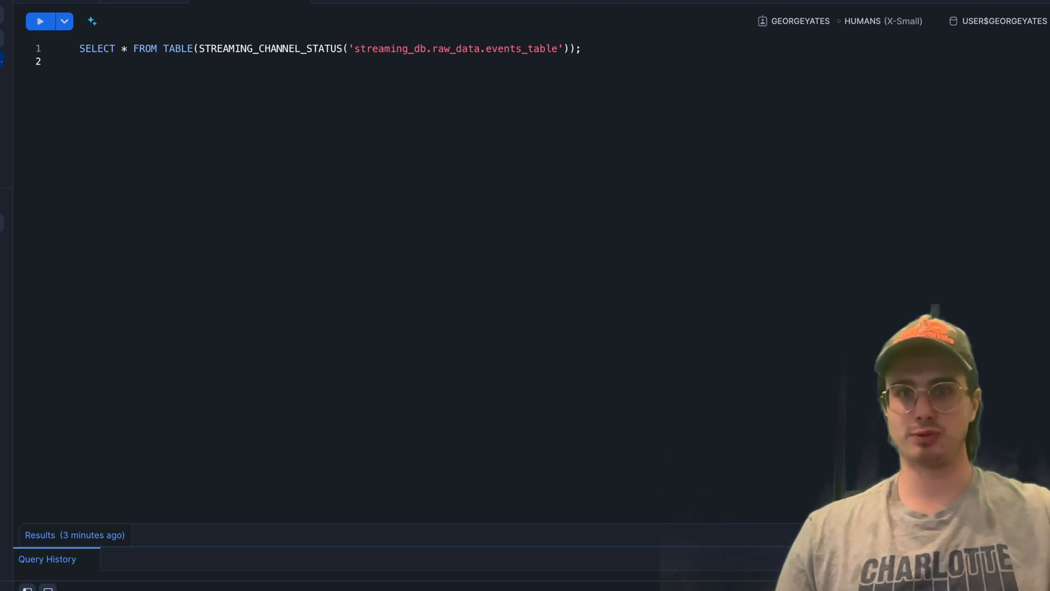
{"action": "mouse_move", "coordinate": [522, 194]}
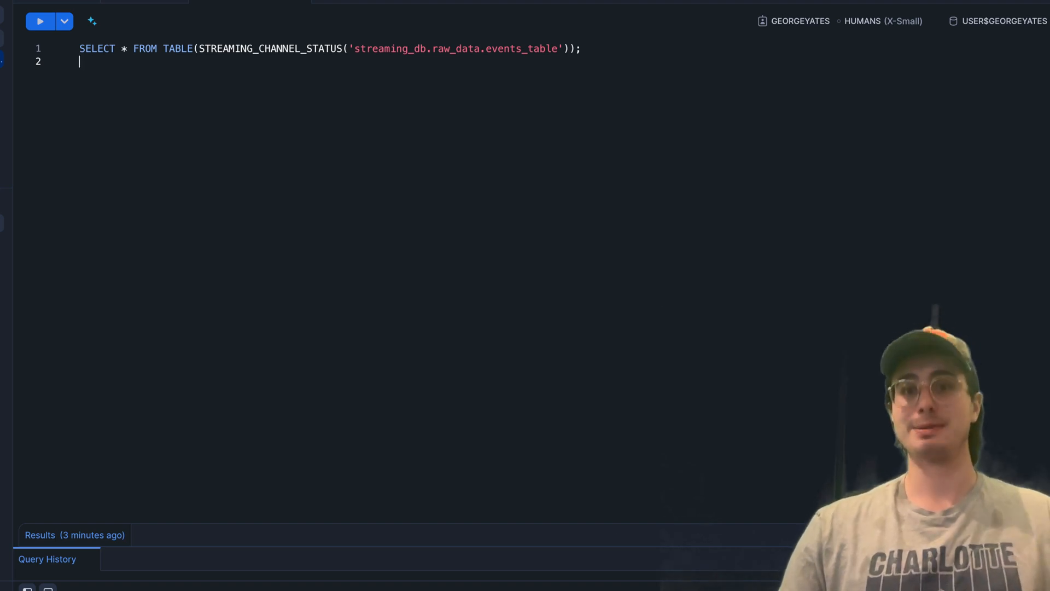
{"action": "mouse_move", "coordinate": [591, 188]}
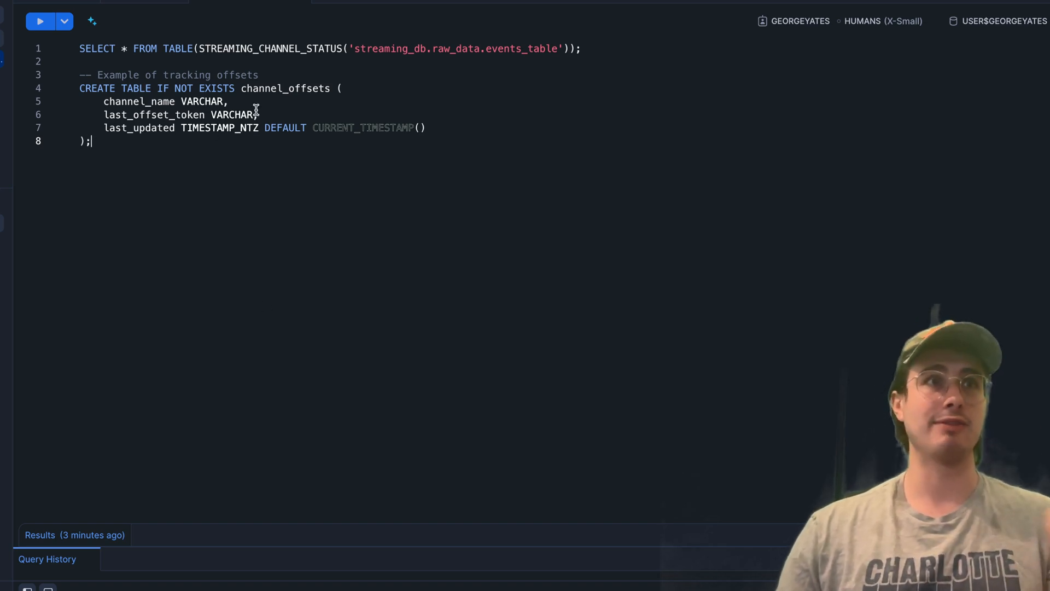
{"action": "type", "text": ","}
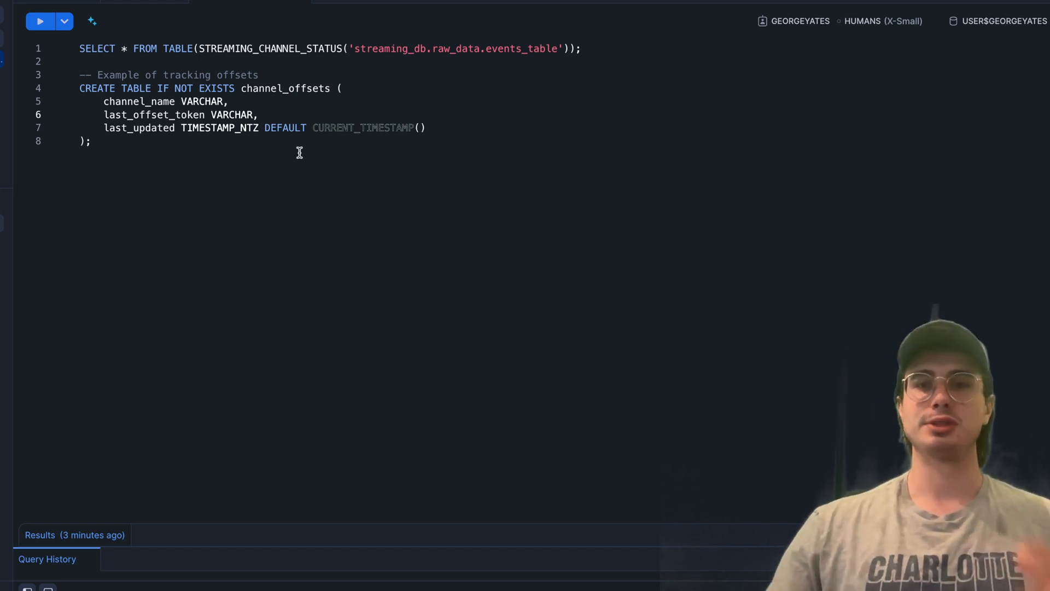
{"action": "left_click", "coordinate": [258, 114]}
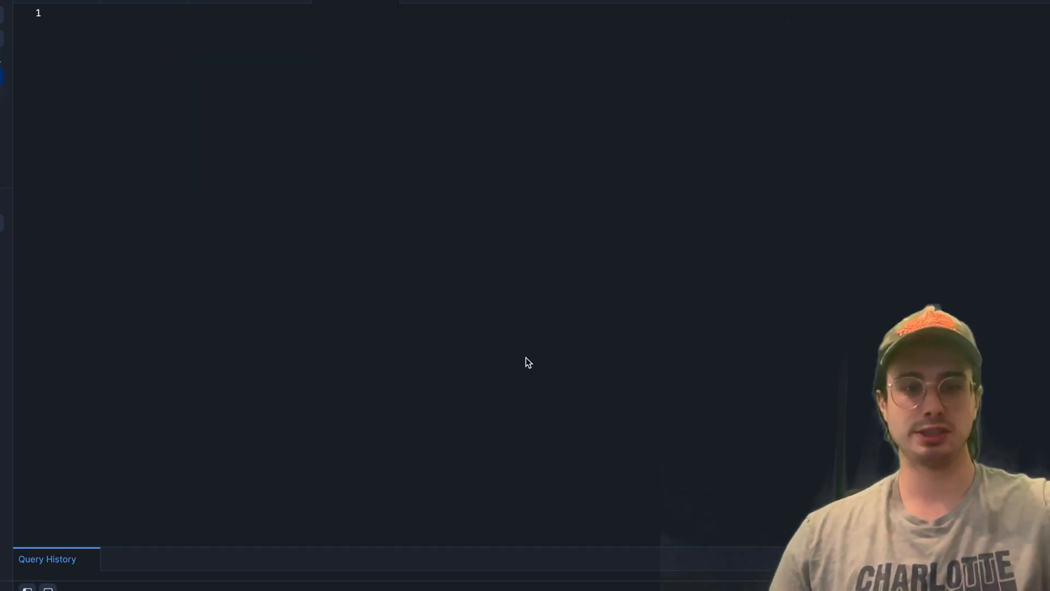
- Enter the Snowpark script importing Session, building it from connection_parameters, and defining stream_event
{"action": "type", "text": "from snowflake.snowpark import Session"}
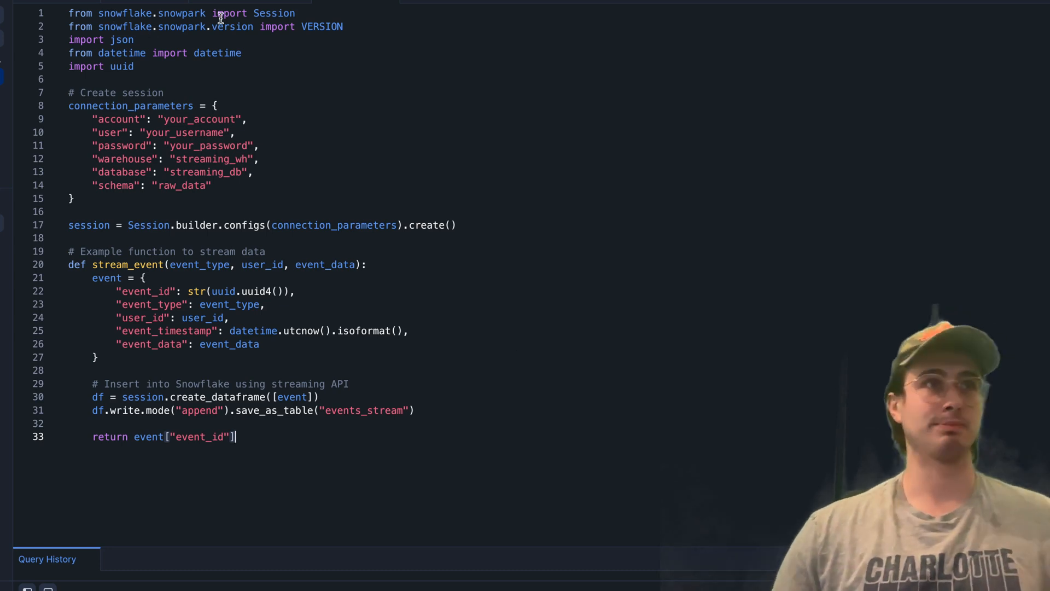
{"action": "mouse_move", "coordinate": [274, 13]}
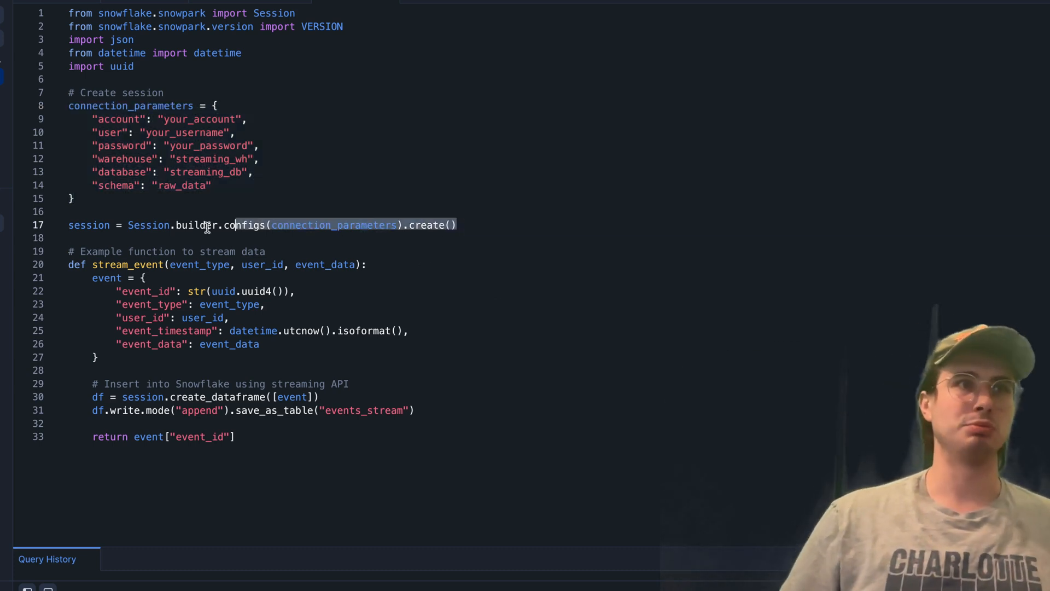
{"action": "scroll", "scroll_direction": "up", "scroll_amount": 3}
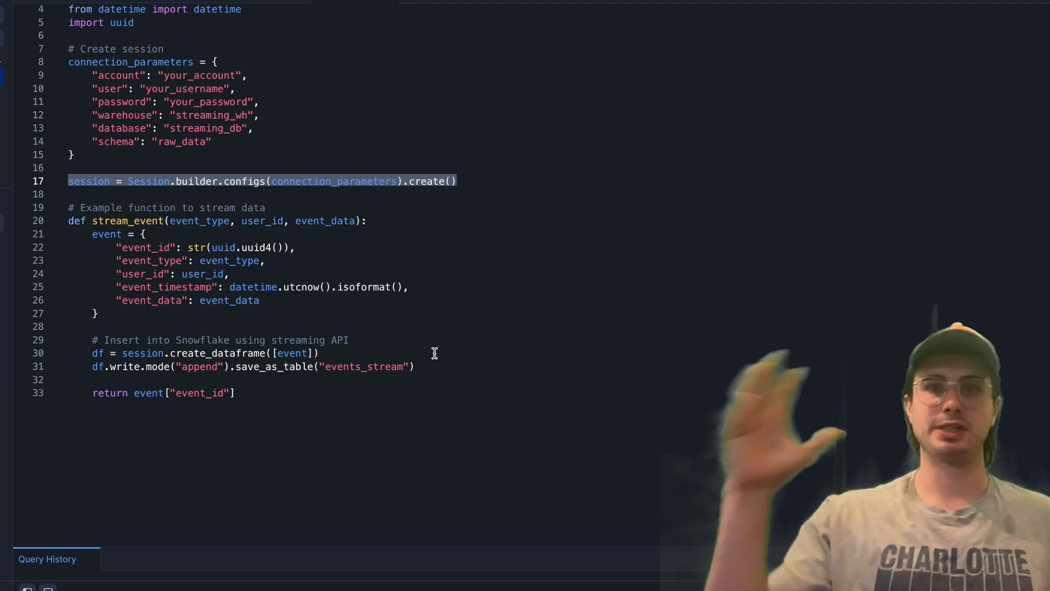
{"action": "scroll", "scroll_direction": "up", "scroll_amount": 3}
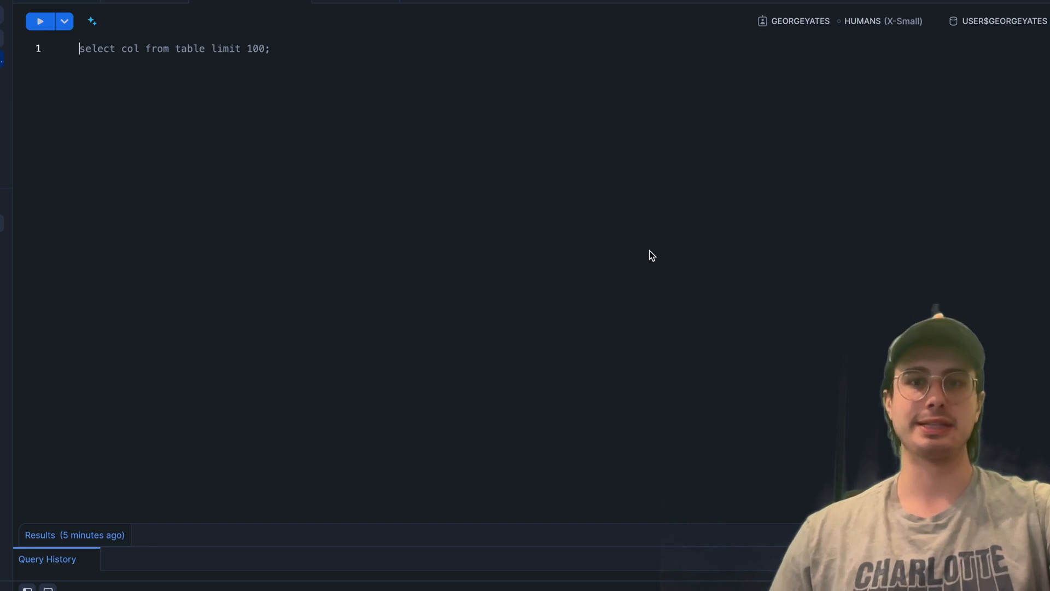
{"action": "mouse_move", "coordinate": [367, 143]}
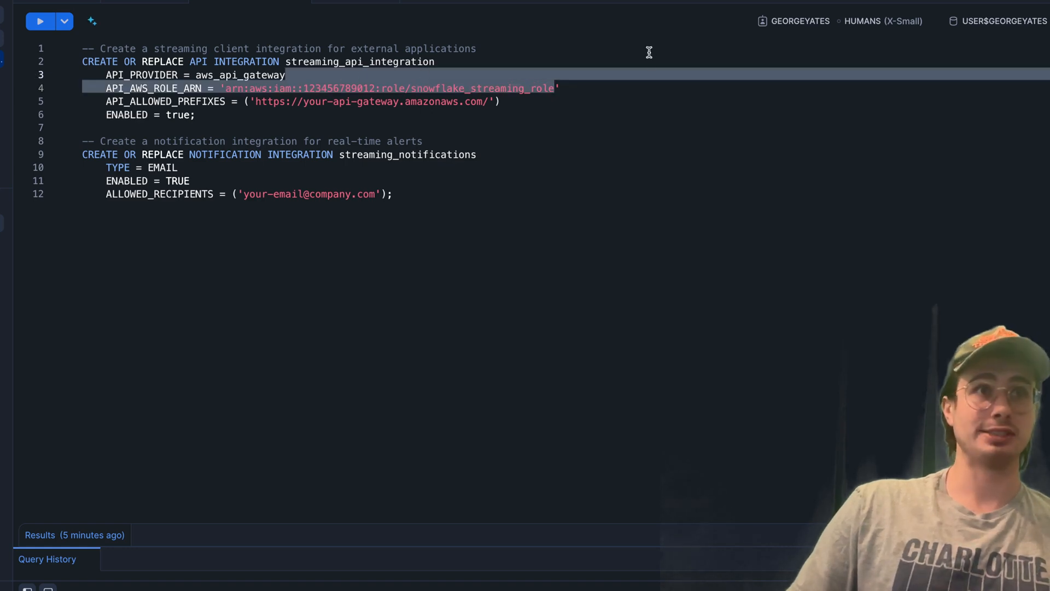
- In a new SQL worksheet, enter the streaming_api_integration and streaming_notifications email integration statements
{"action": "left_click", "coordinate": [558, 88]}
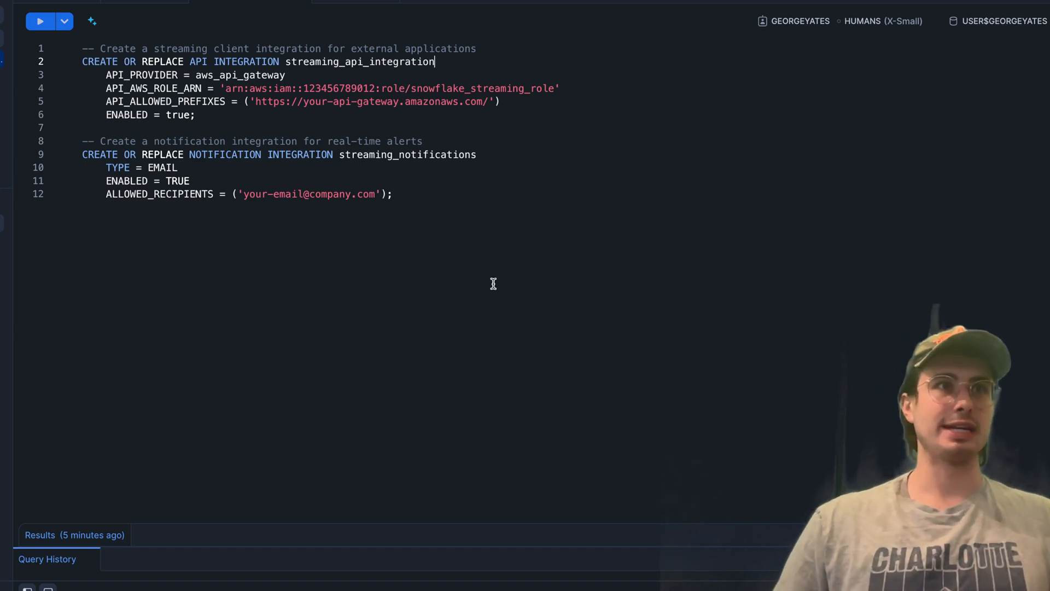
{"action": "mouse_move", "coordinate": [433, 179]}
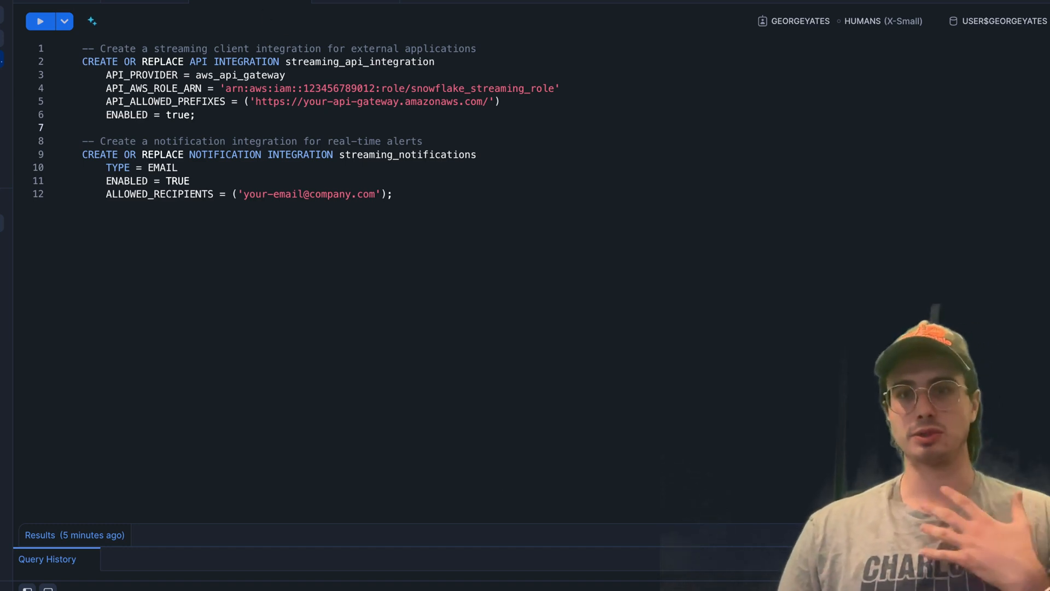
{"action": "left_click", "coordinate": [81, 127]}
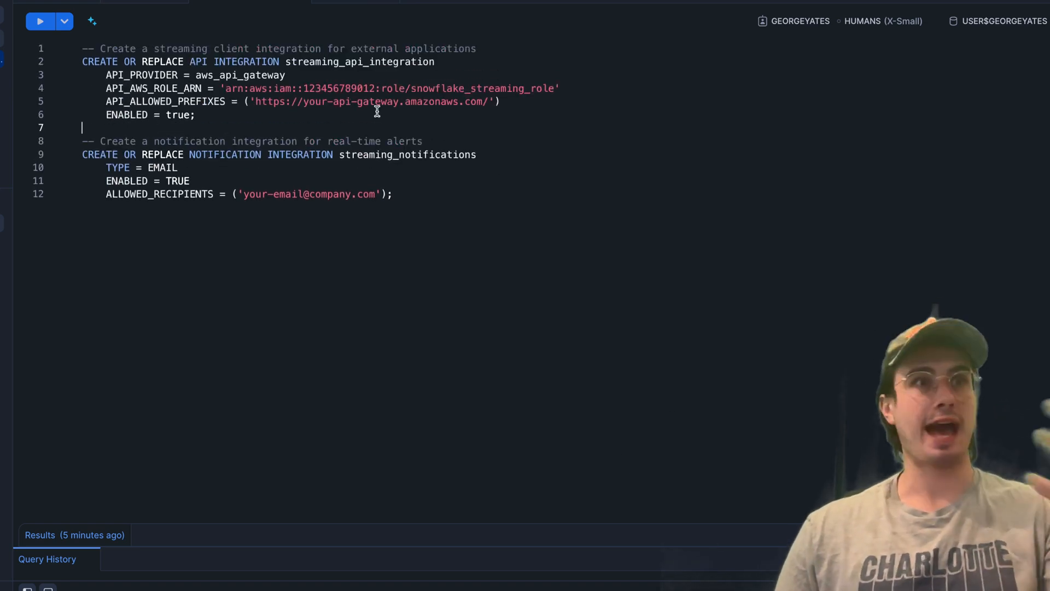
{"action": "left_click", "coordinate": [394, 194]}
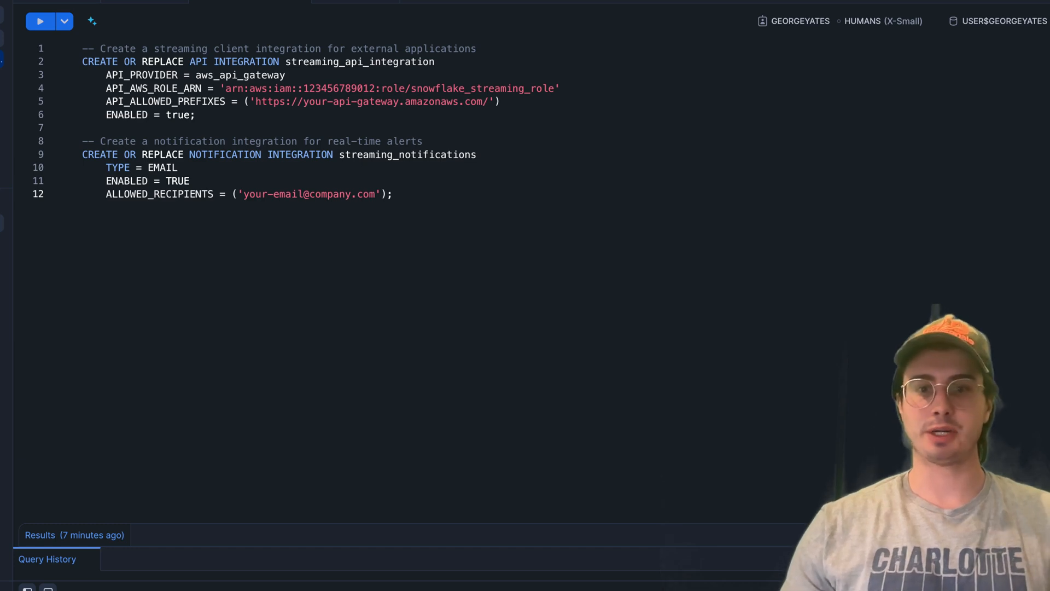
{"action": "mouse_move", "coordinate": [493, 419]}
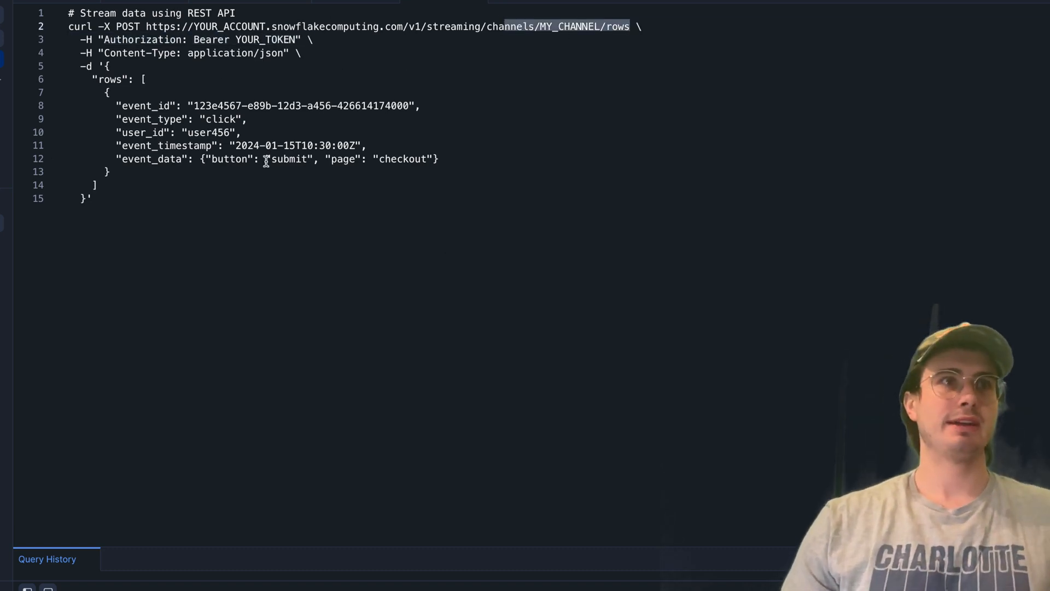
{"action": "mouse_move", "coordinate": [414, 307]}
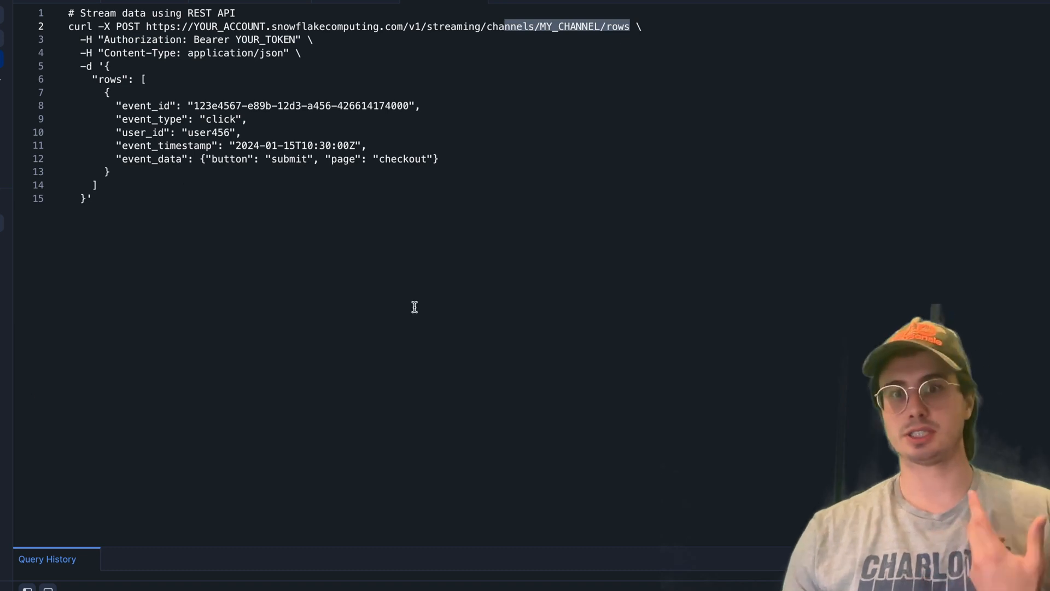
{"action": "mouse_move", "coordinate": [334, 65]}
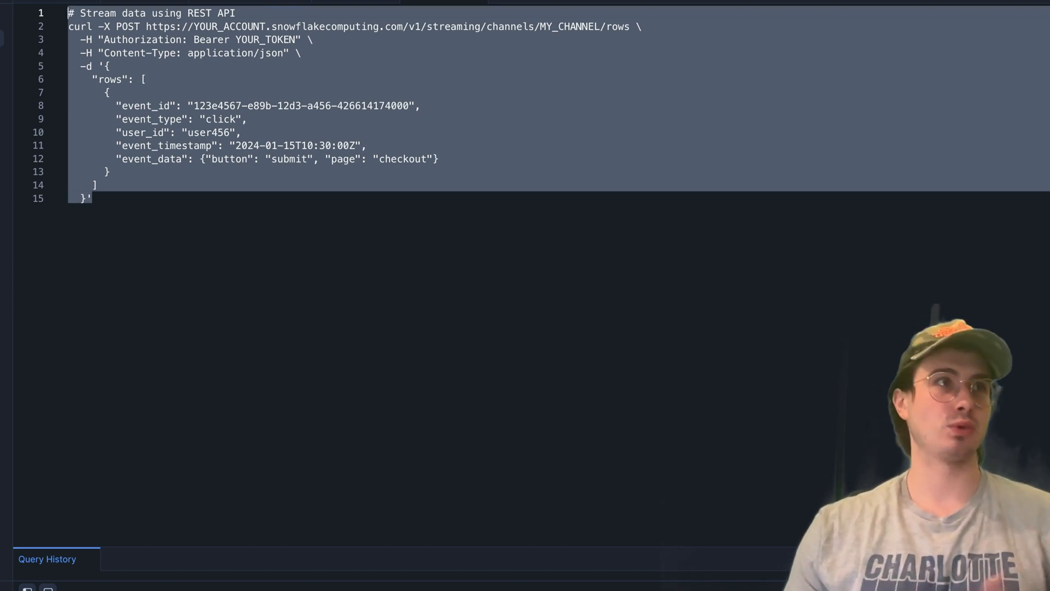
{"action": "mouse_move", "coordinate": [517, 456]}
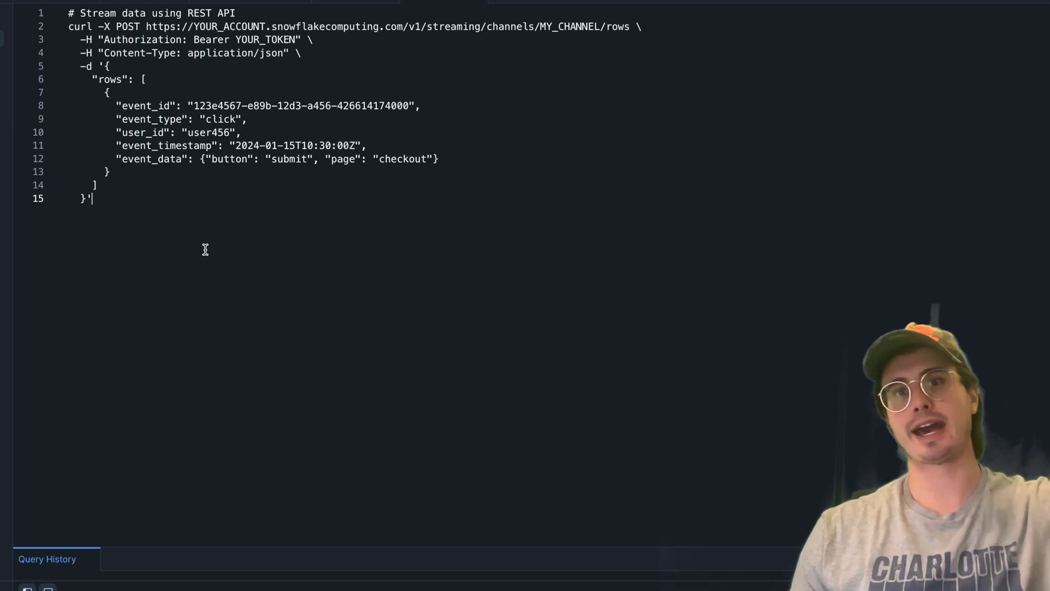
{"action": "mouse_move", "coordinate": [446, 450]}
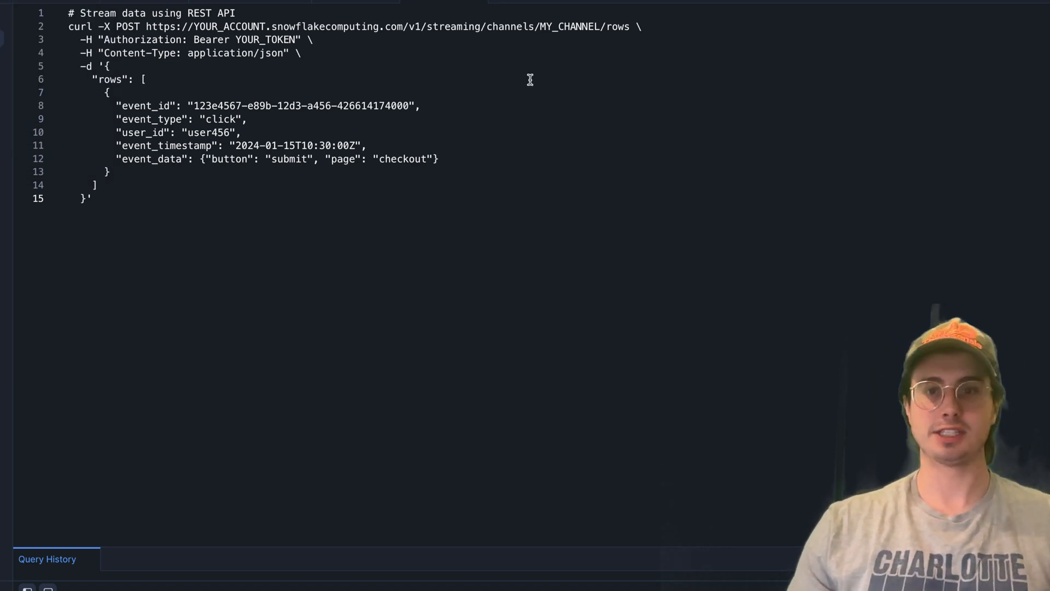
{"action": "mouse_move", "coordinate": [501, 6]}
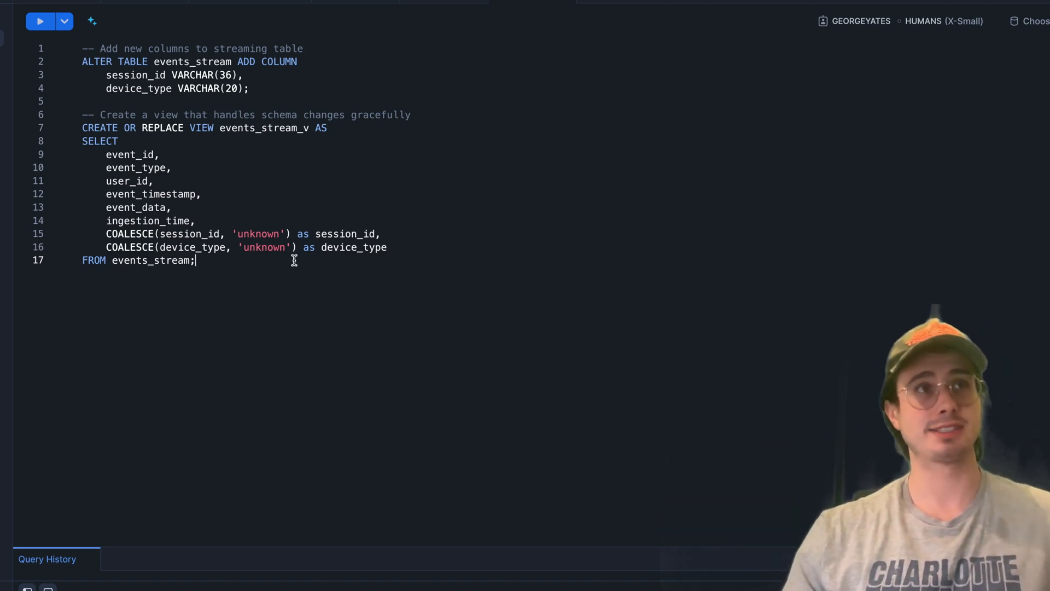
- Review the session_id and device_type column additions and the events_stream_v view SQL
{"action": "scroll", "scroll_direction": "down", "scroll_amount": 3}
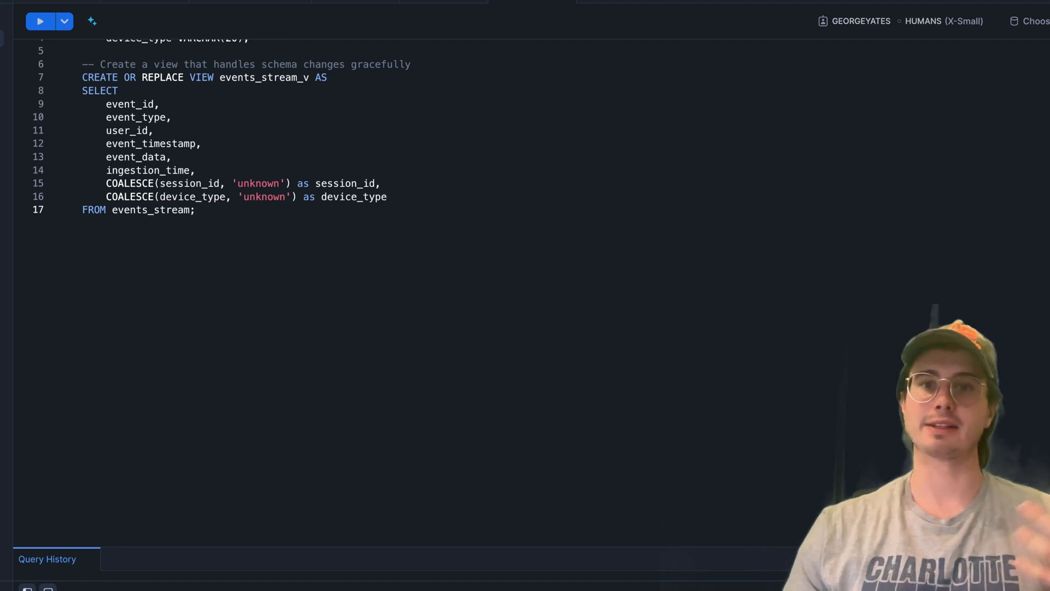
{"action": "mouse_move", "coordinate": [271, 290]}
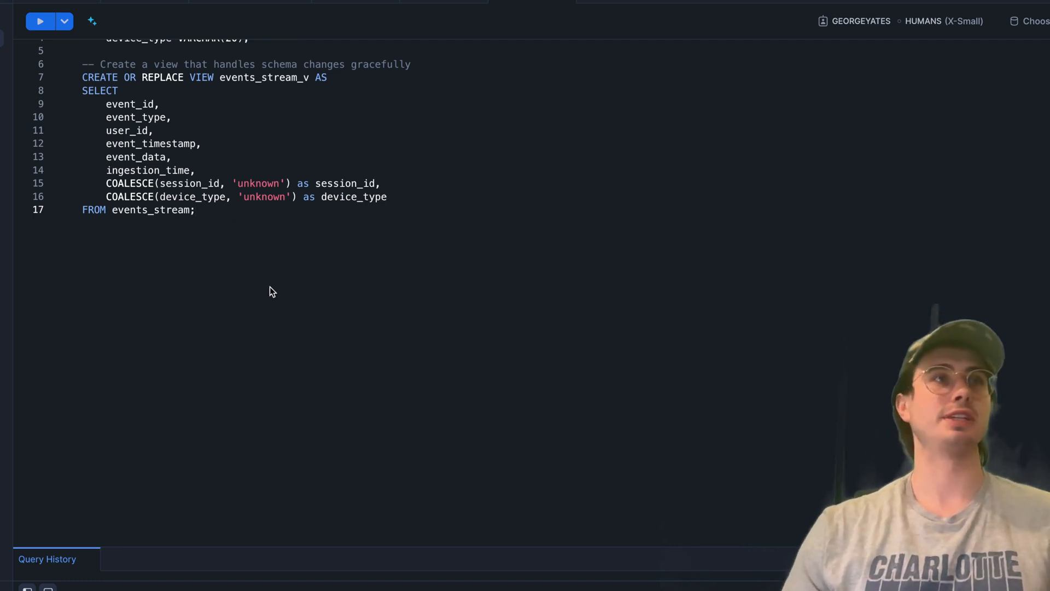
{"action": "scroll", "scroll_direction": "up", "scroll_amount": 3}
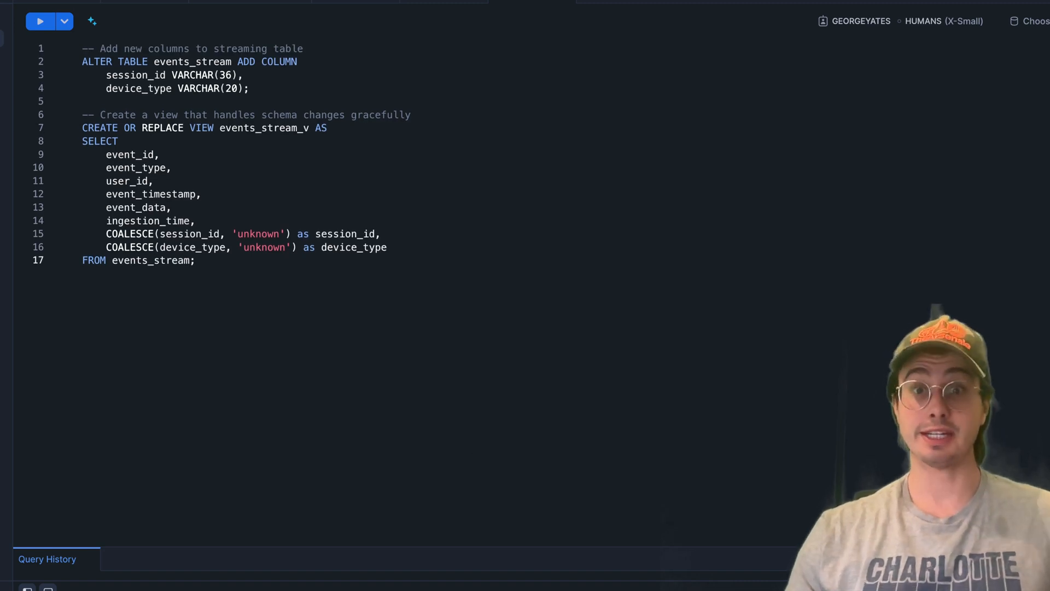
{"action": "mouse_move", "coordinate": [362, 271]}
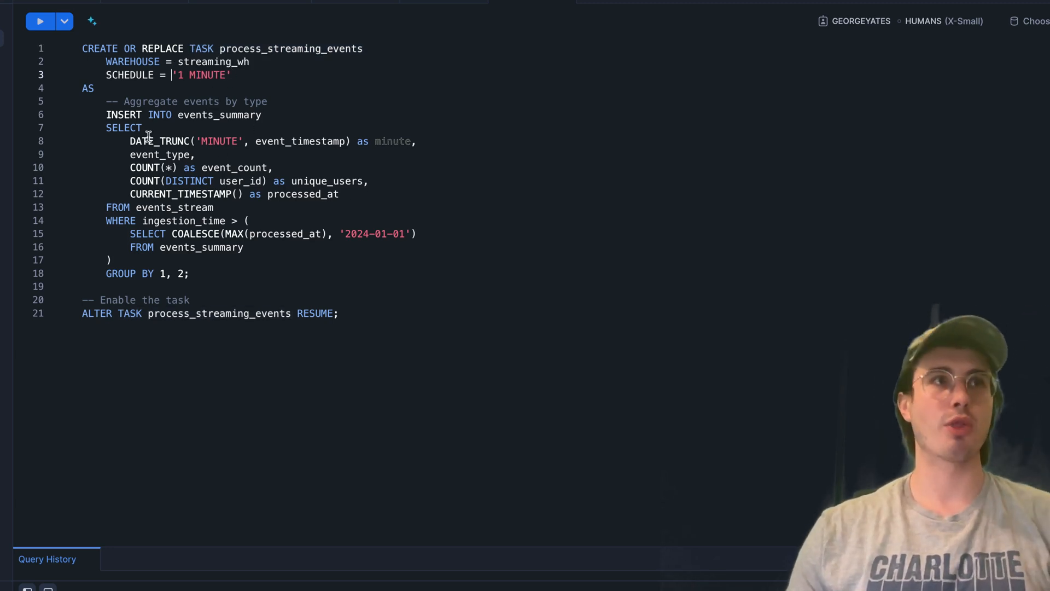
{"action": "mouse_move", "coordinate": [284, 252]}
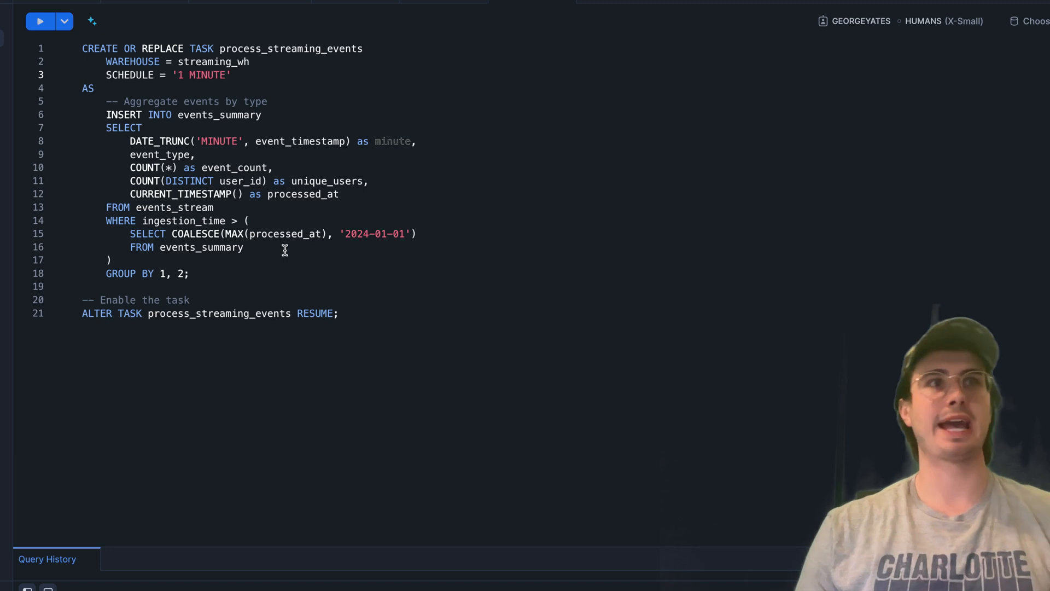
- Write the per-minute process_streaming_events task filling events_summary, ending with ALTER TASK RESUME
{"action": "left_click", "coordinate": [171, 74]}
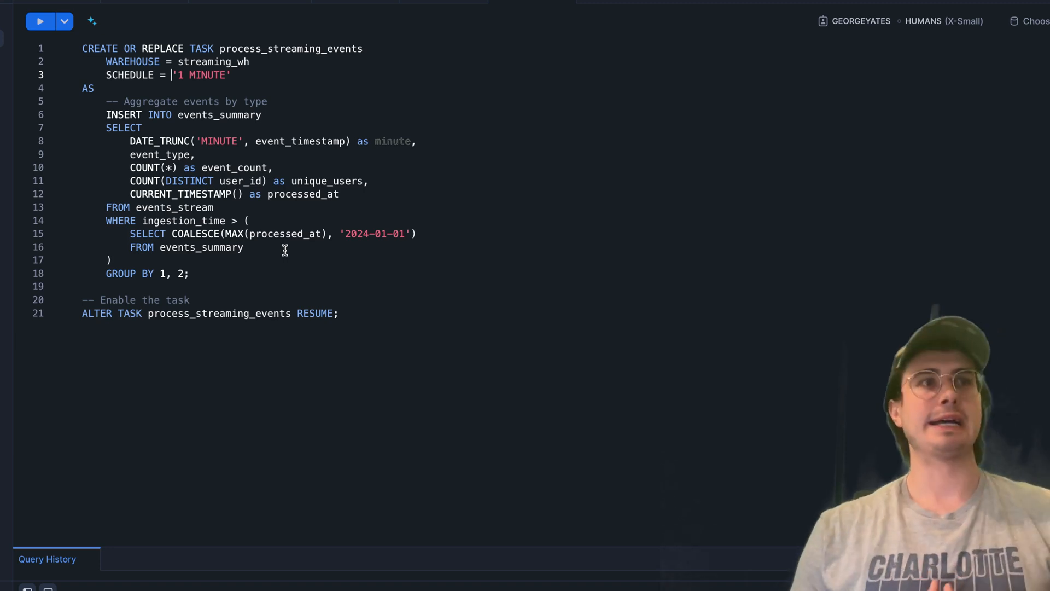
{"action": "left_click", "coordinate": [341, 313]}
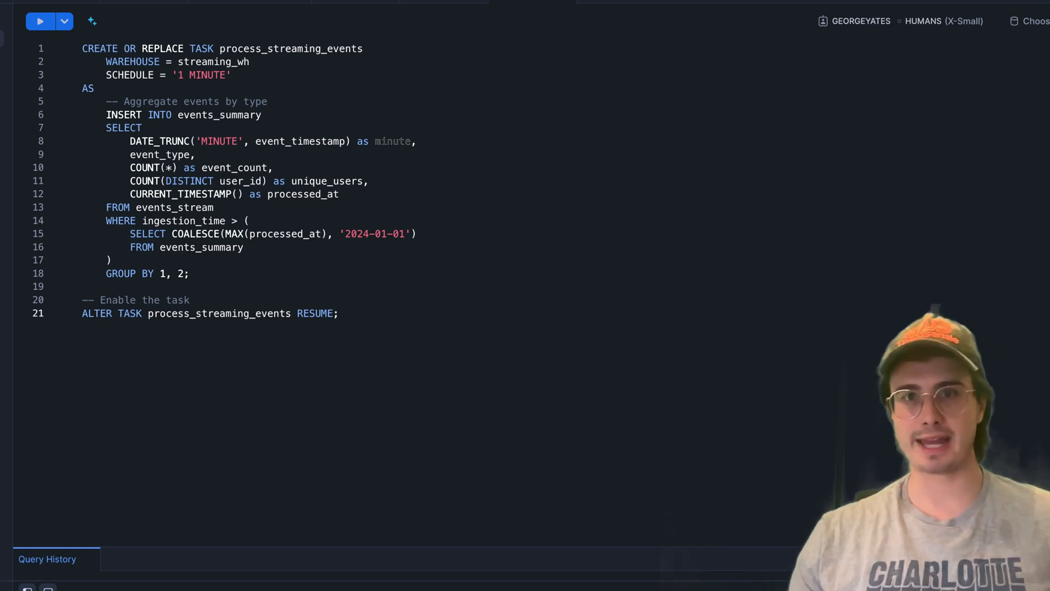
{"action": "left_click", "coordinate": [82, 286]}
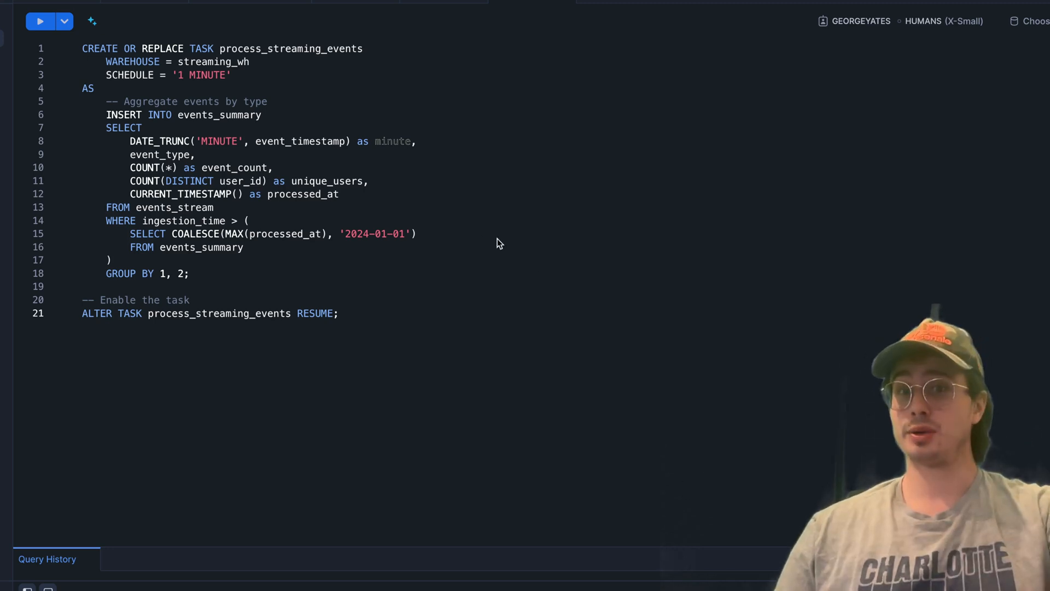
{"action": "key", "text": "ctrl+a"}
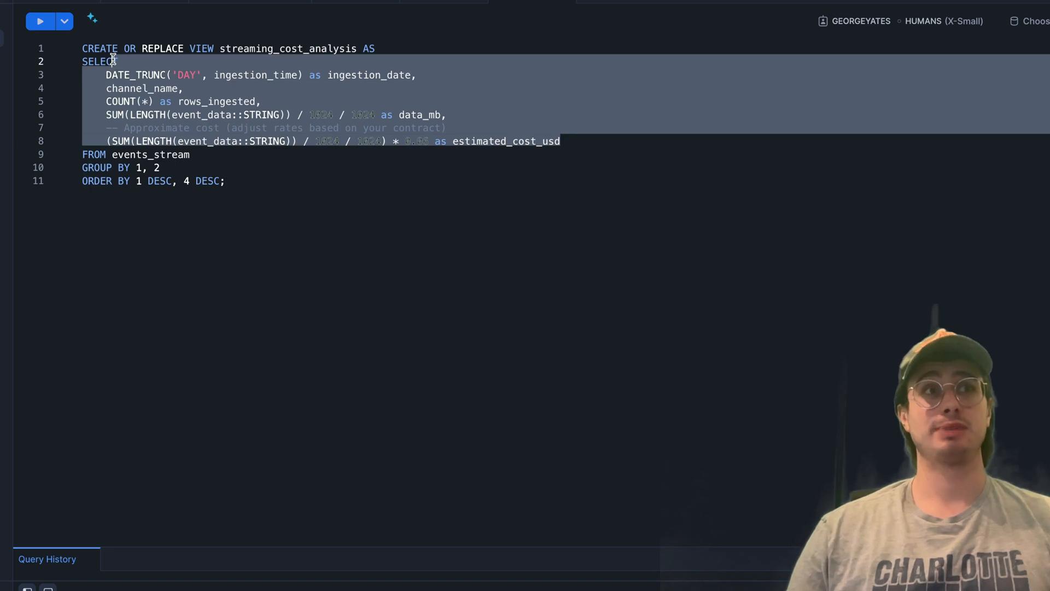
{"action": "mouse_move", "coordinate": [416, 232]}
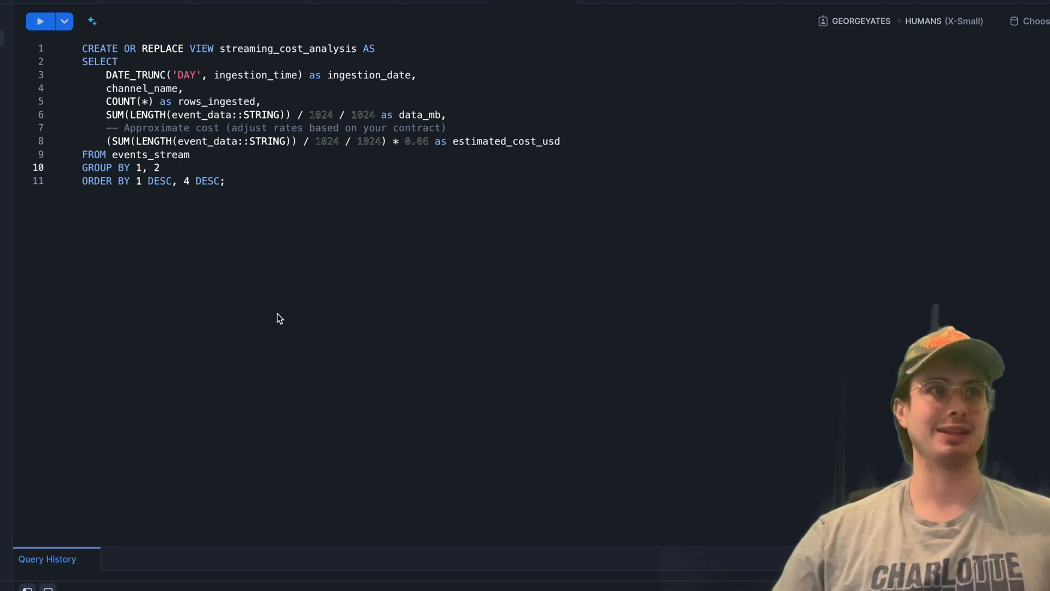
- Replace the streaming_cost_analysis view with the full IoT sensor pipeline, including detect_sensor_anomalies
{"action": "key", "text": "ctrl+a"}
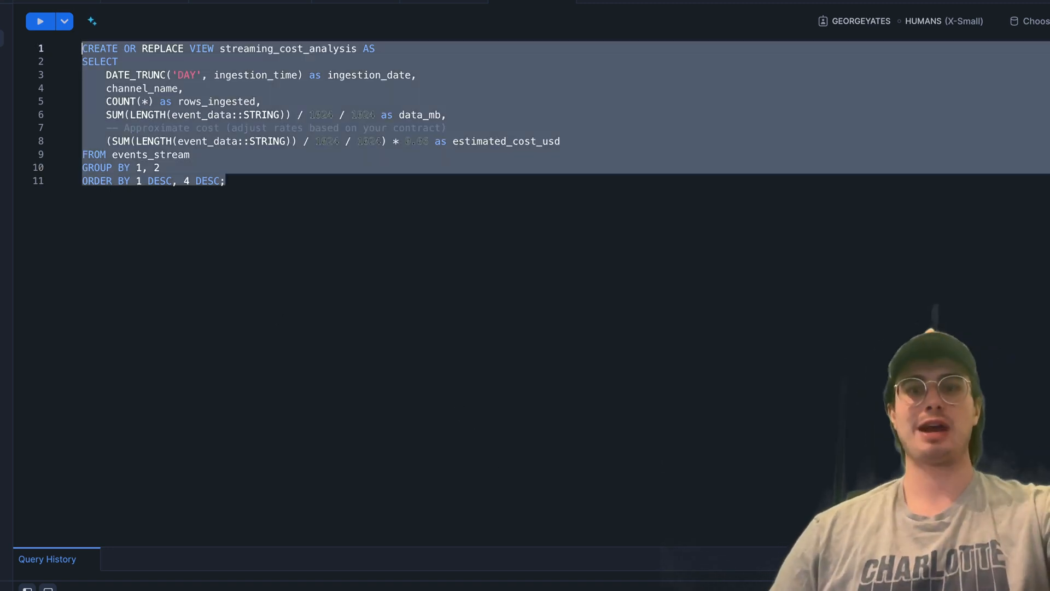
{"action": "scroll", "scroll_direction": "down", "scroll_amount": 3}
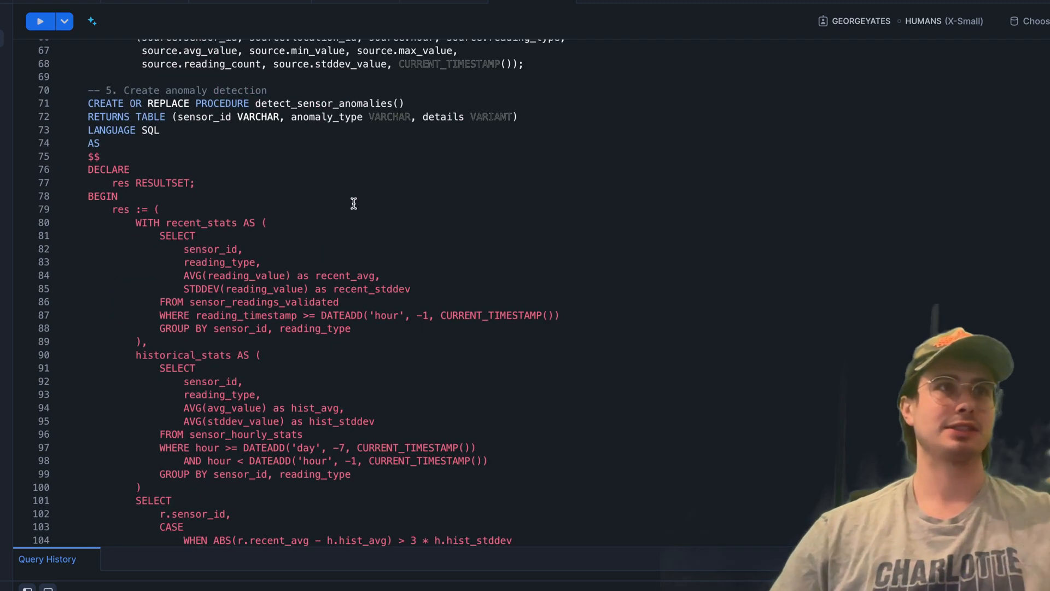
{"action": "scroll", "scroll_direction": "up", "scroll_amount": 3}
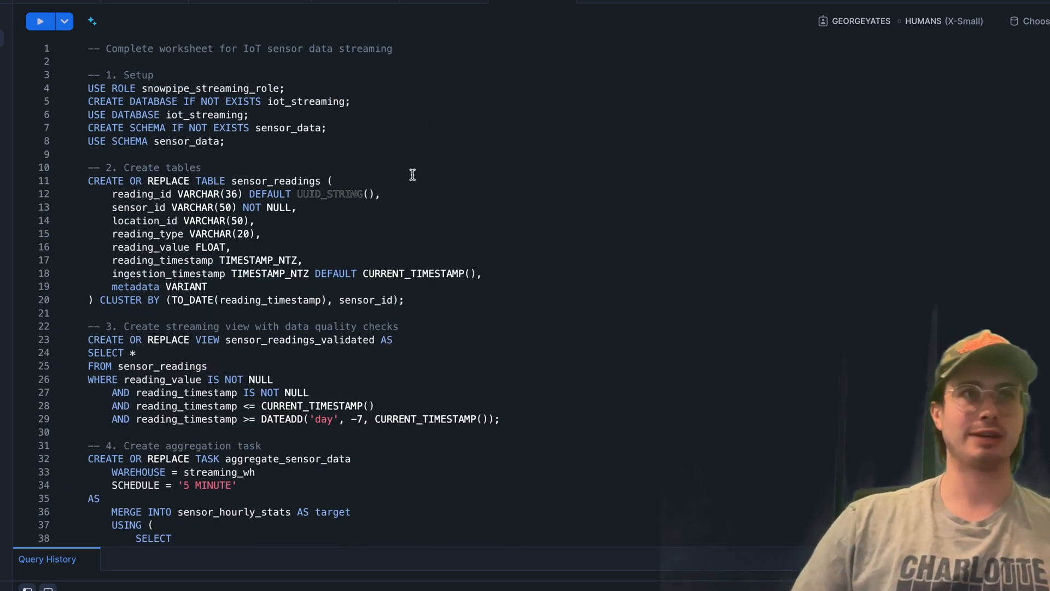
{"action": "mouse_move", "coordinate": [268, 138]}
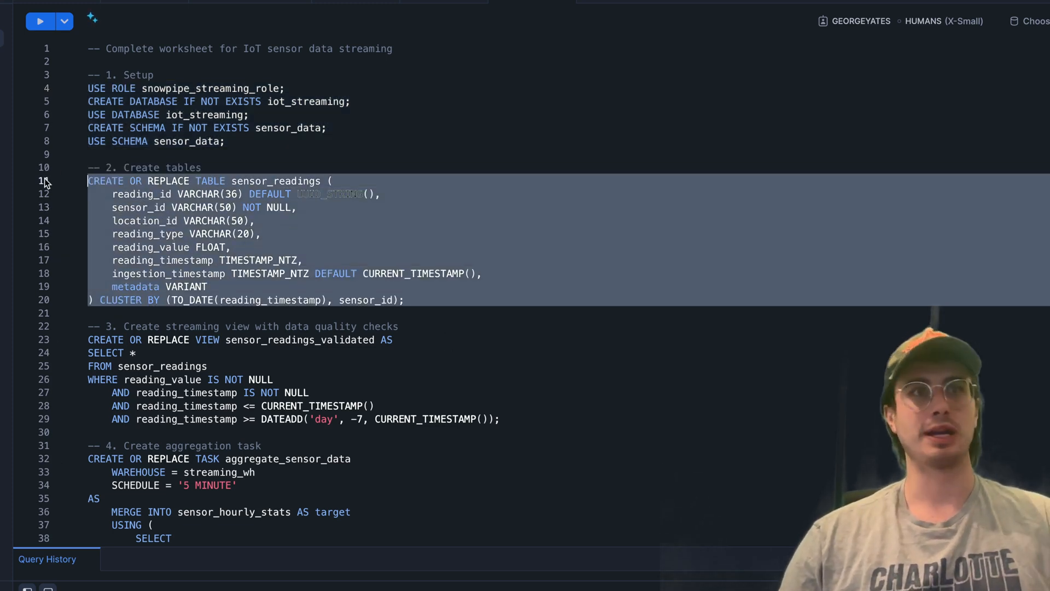
{"action": "scroll", "scroll_direction": "down", "scroll_amount": 3}
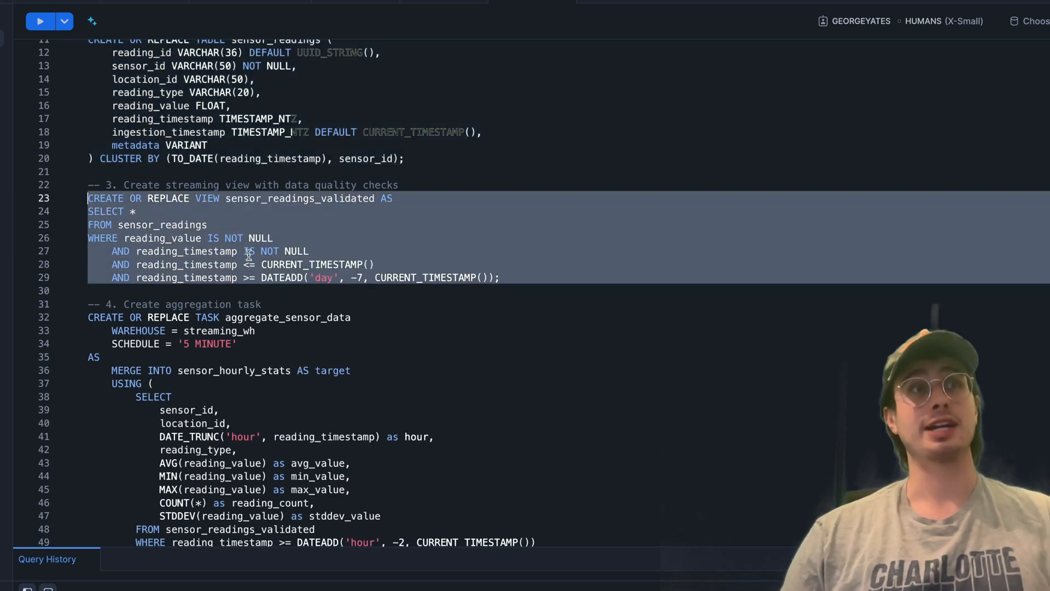
{"action": "scroll", "scroll_direction": "down", "scroll_amount": 3}
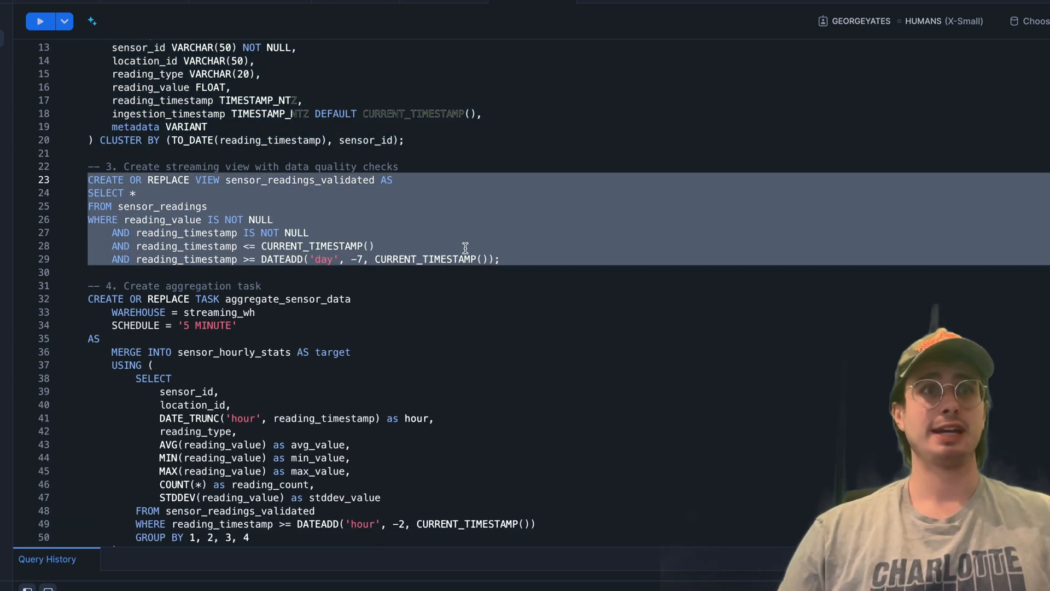
{"action": "left_click", "coordinate": [499, 259]}
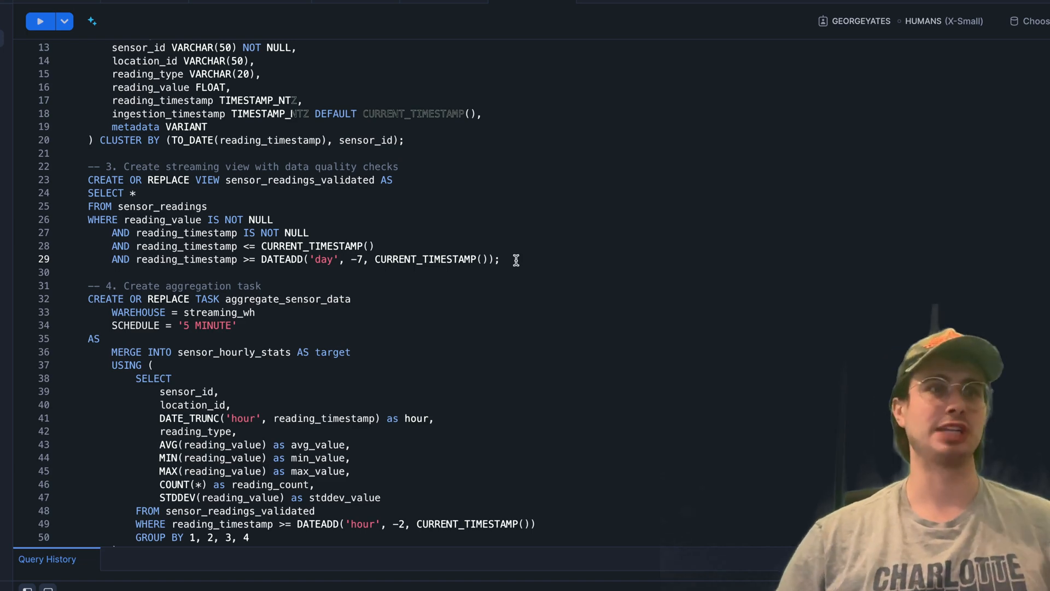
{"action": "scroll", "scroll_direction": "down", "scroll_amount": 3}
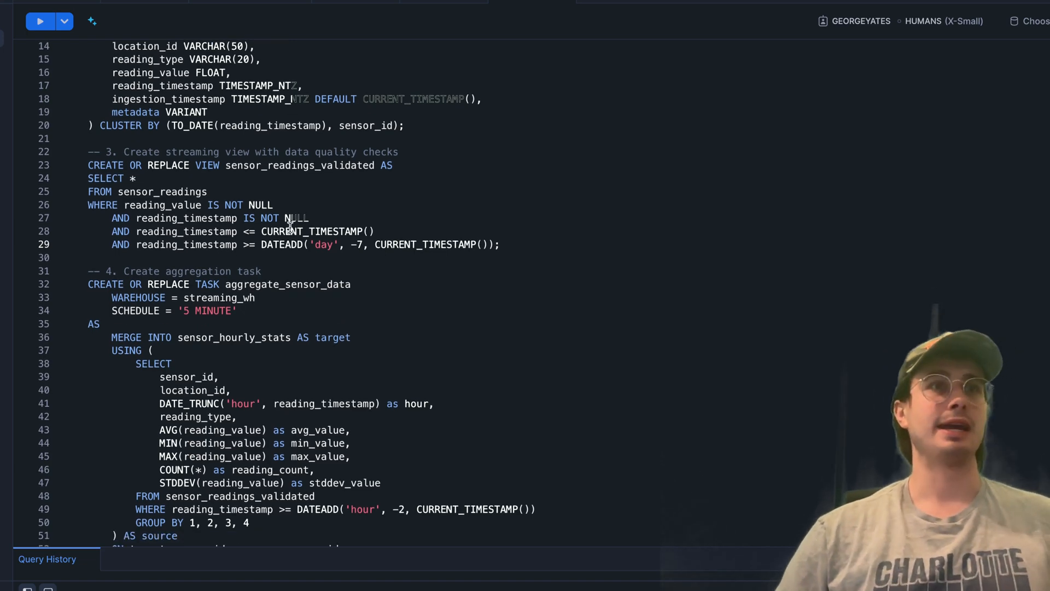
{"action": "scroll", "scroll_direction": "down", "scroll_amount": 3}
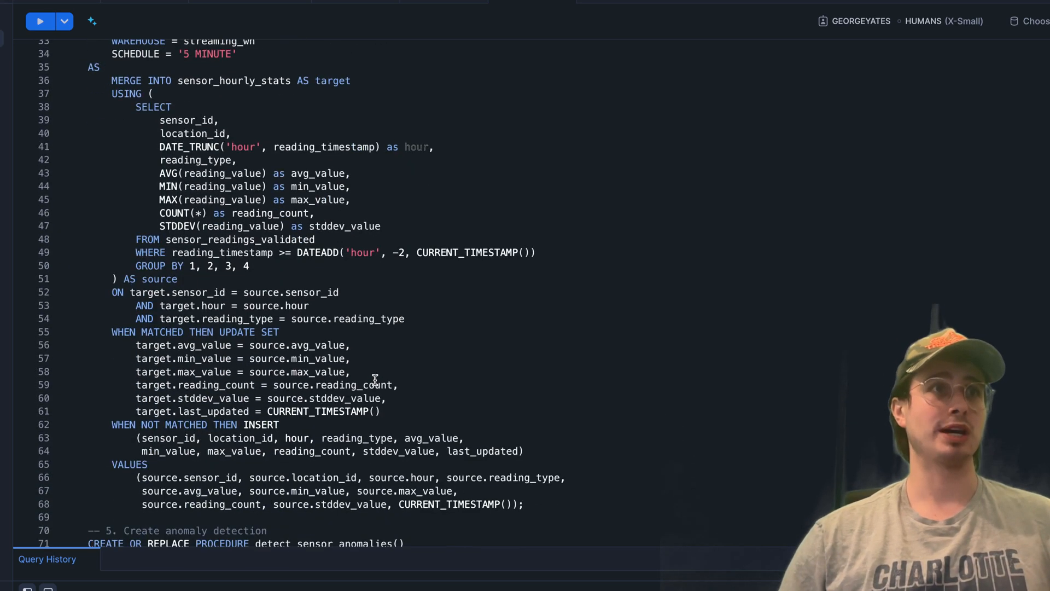
{"action": "scroll", "scroll_direction": "up", "scroll_amount": 3}
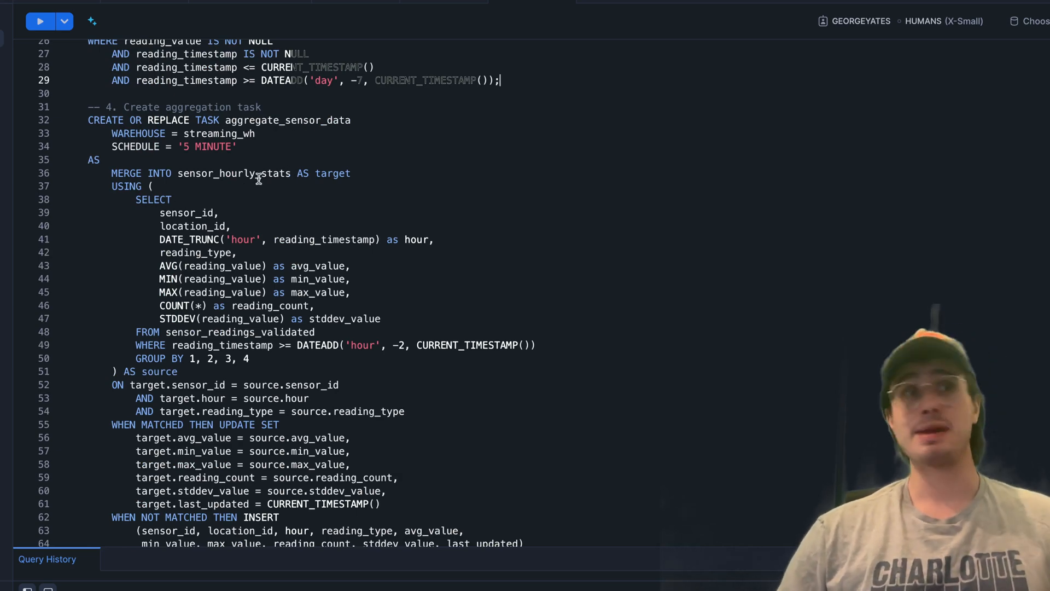
{"action": "scroll", "scroll_direction": "up", "scroll_amount": 3}
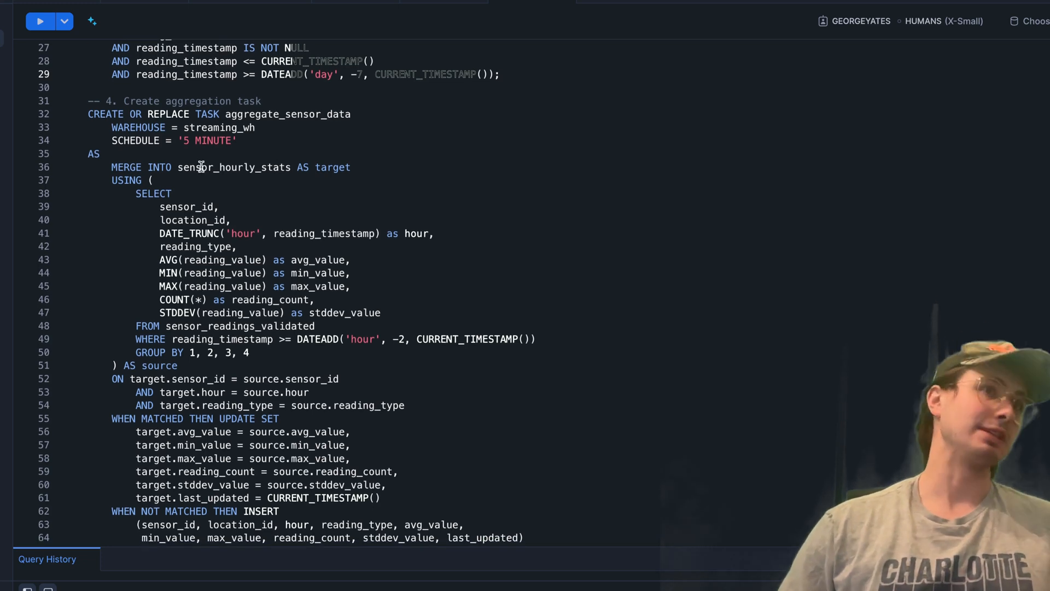
{"action": "mouse_move", "coordinate": [128, 267]}
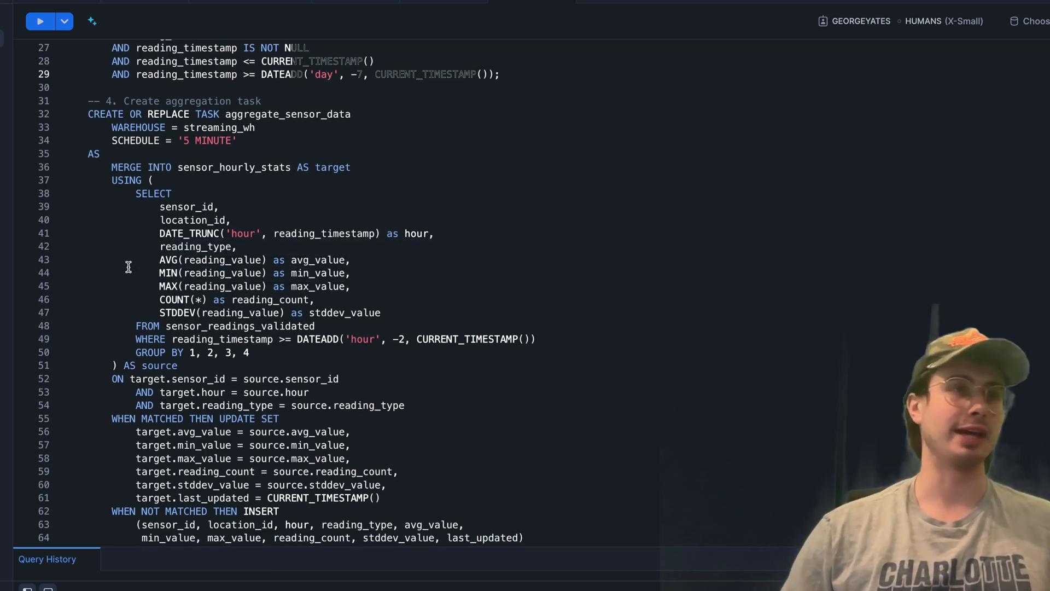
{"action": "scroll", "scroll_direction": "down", "scroll_amount": 3}
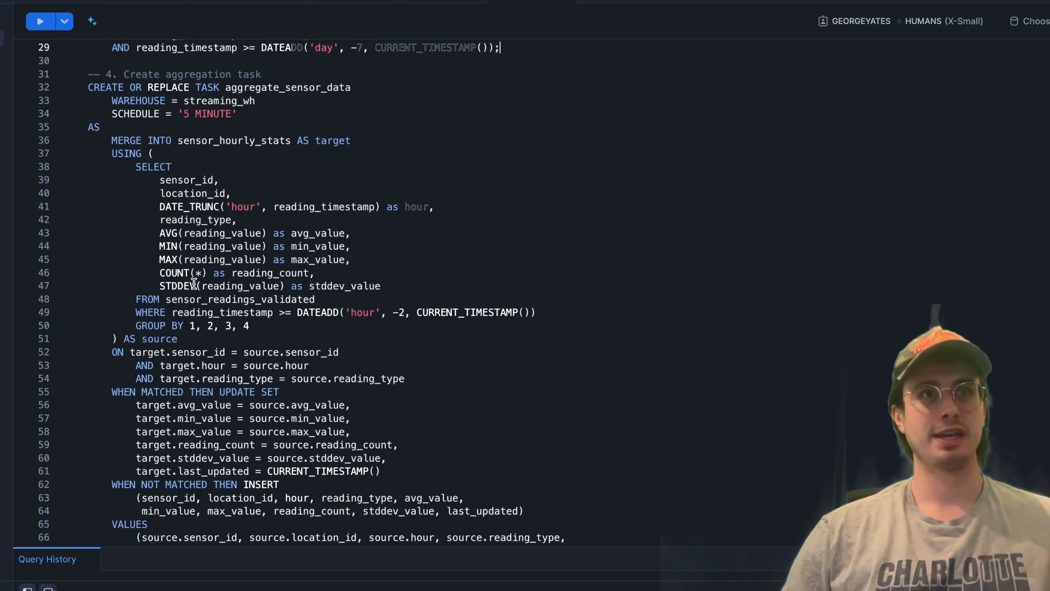
{"action": "scroll", "scroll_direction": "down", "scroll_amount": 3}
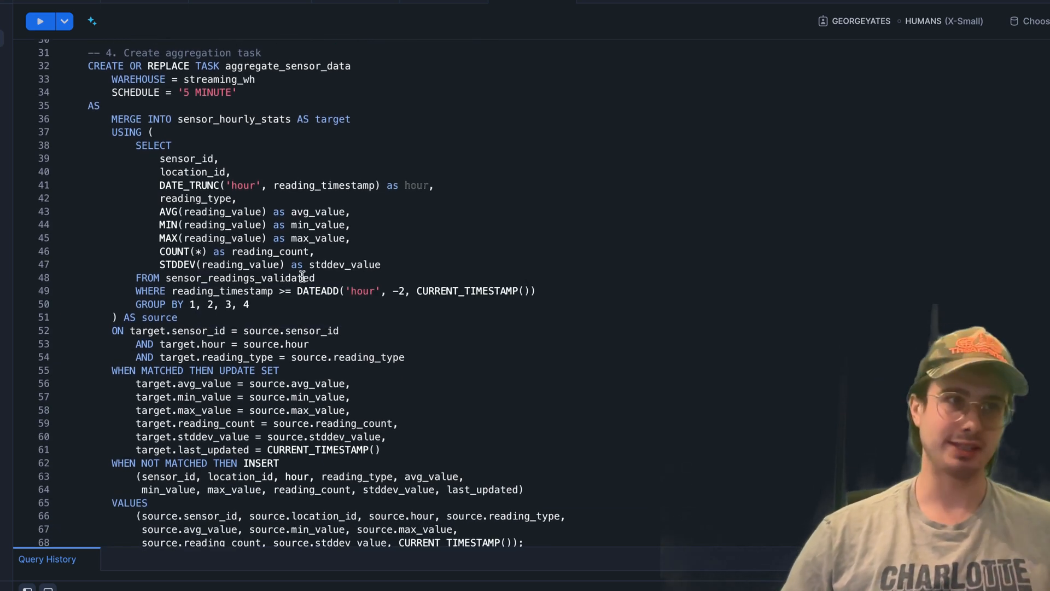
{"action": "scroll", "scroll_direction": "down", "scroll_amount": 3}
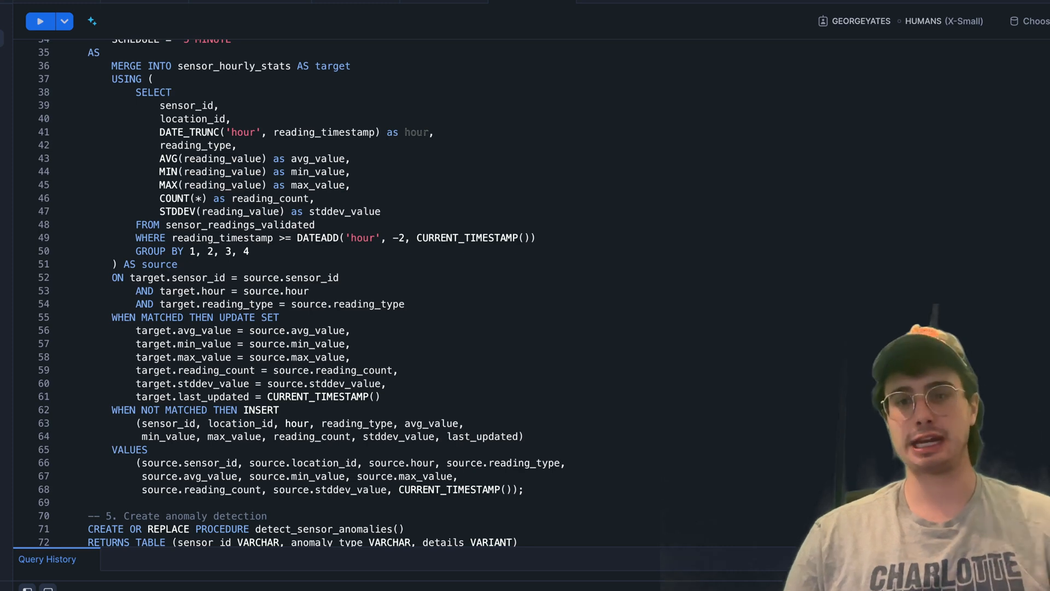
{"action": "scroll", "scroll_direction": "down", "scroll_amount": 3}
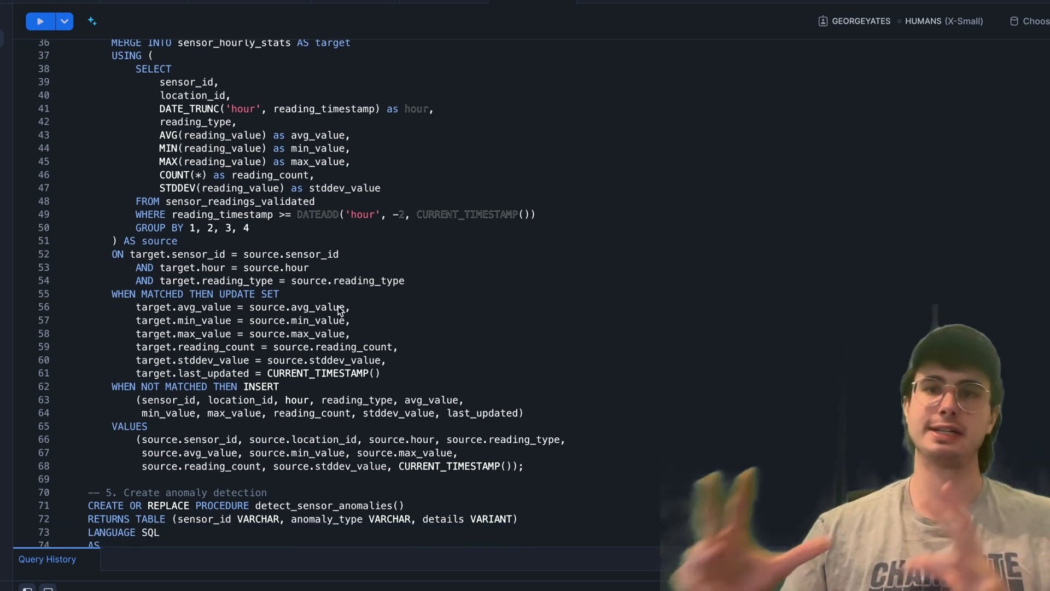
{"action": "scroll", "scroll_direction": "down", "scroll_amount": 3}
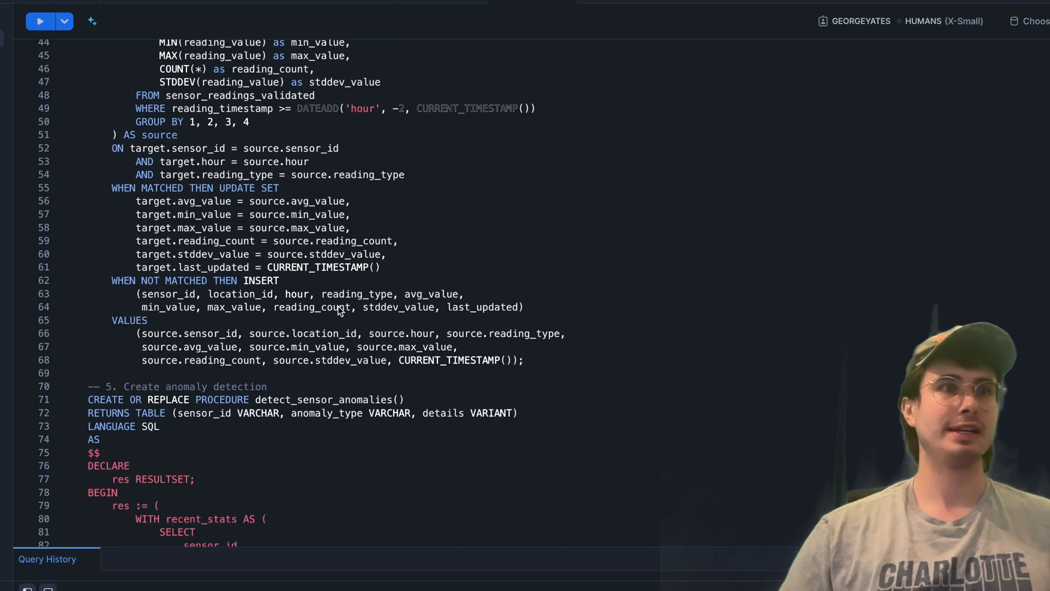
{"action": "scroll", "scroll_direction": "down", "scroll_amount": 3}
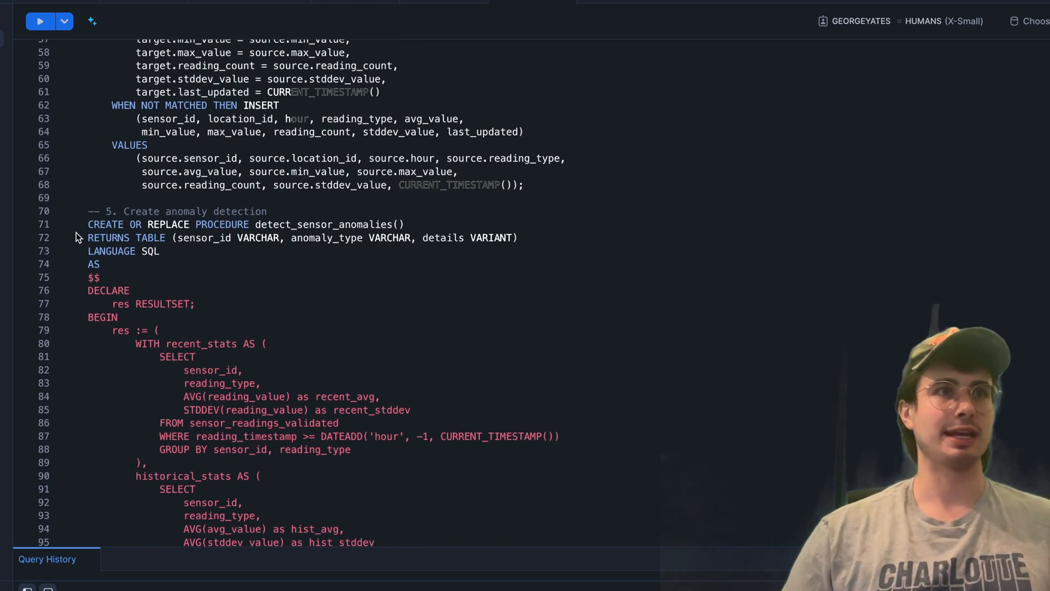
{"action": "scroll", "scroll_direction": "down", "scroll_amount": 3}
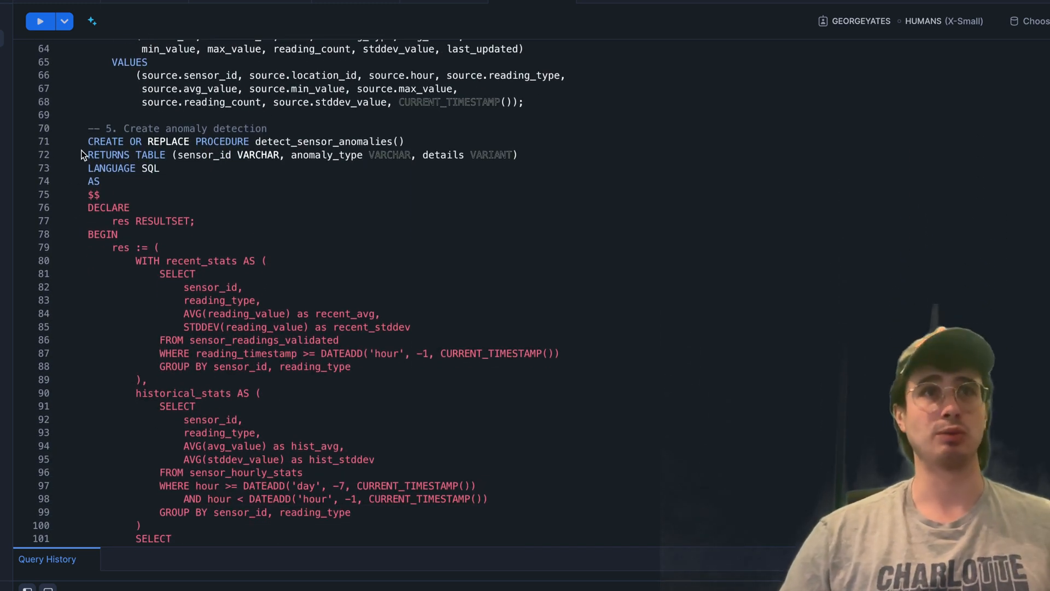
{"action": "scroll", "scroll_direction": "down", "scroll_amount": 3}
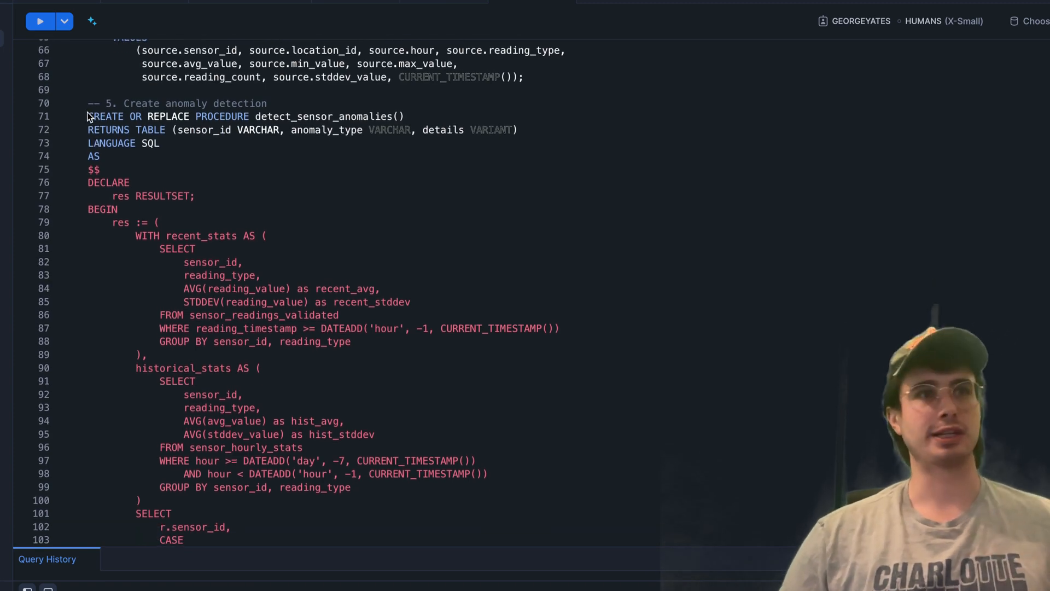
{"action": "scroll", "scroll_direction": "down", "scroll_amount": 3}
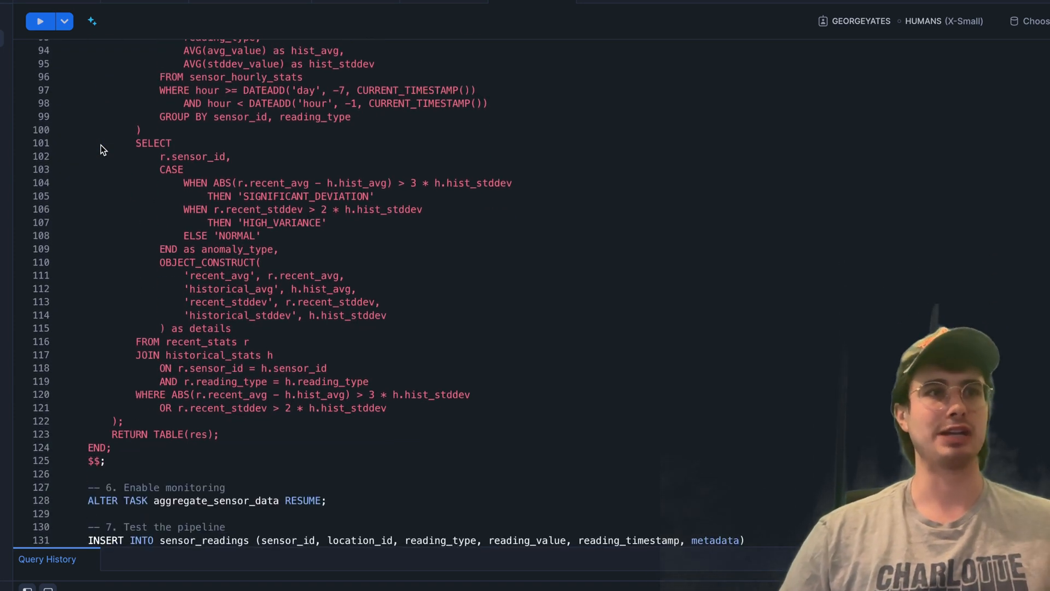
{"action": "scroll", "scroll_direction": "down", "scroll_amount": 3}
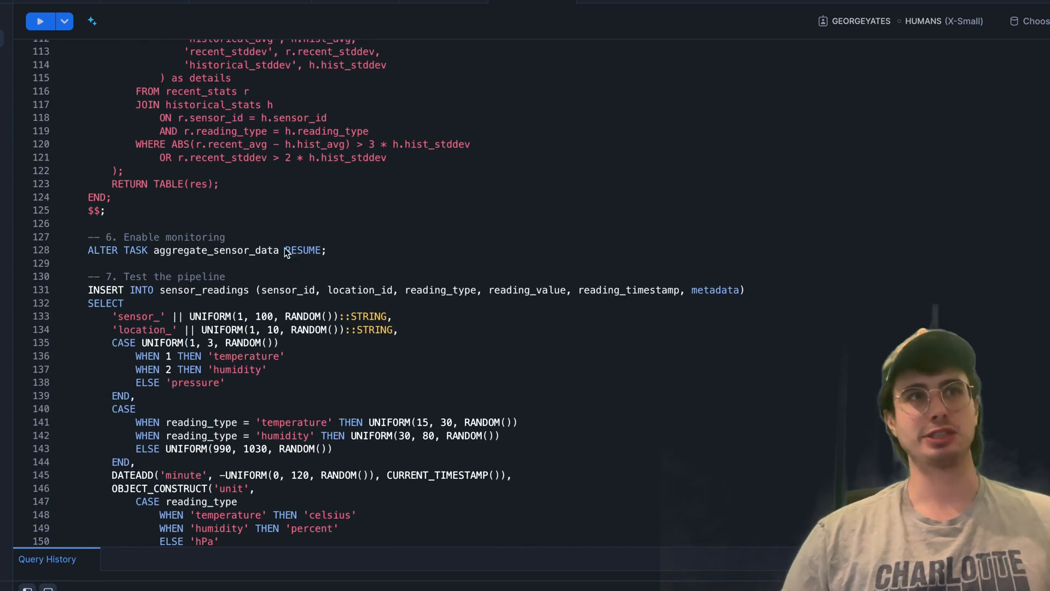
{"action": "scroll", "scroll_direction": "down", "scroll_amount": 3}
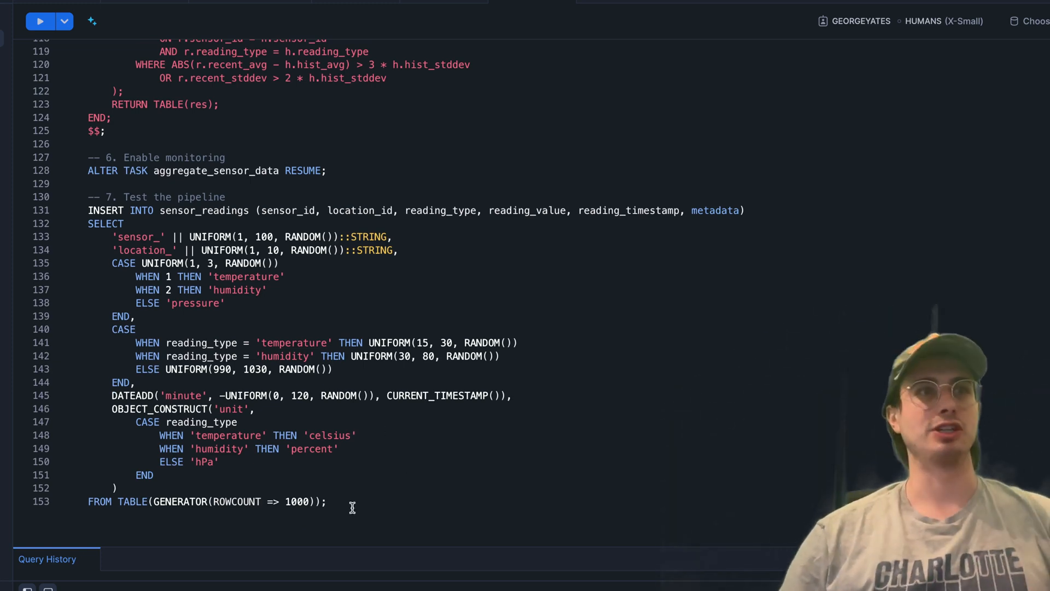
{"action": "mouse_move", "coordinate": [356, 269]}
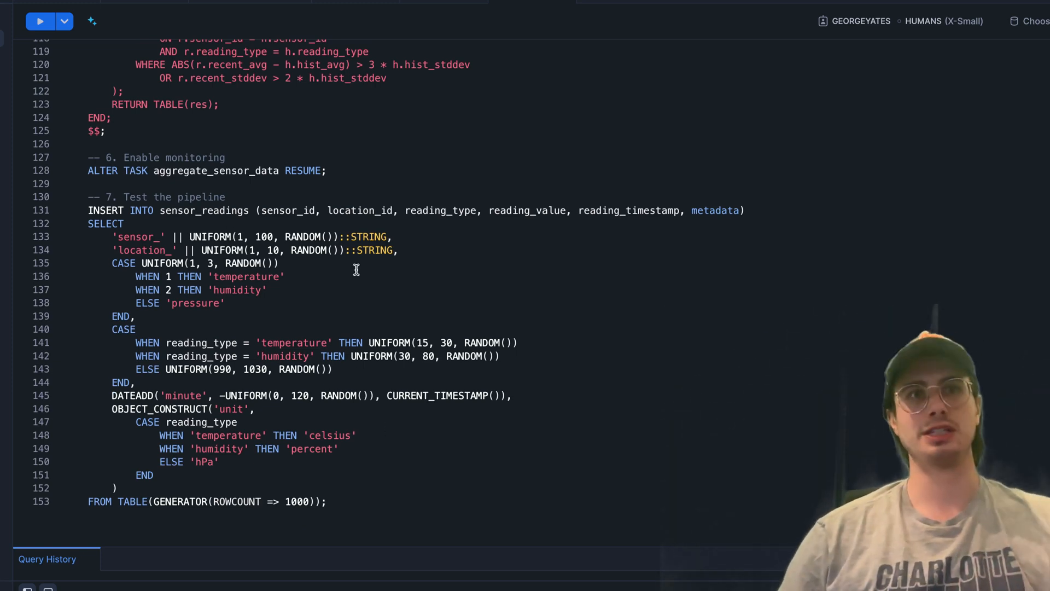
{"action": "scroll", "scroll_direction": "up", "scroll_amount": 3}
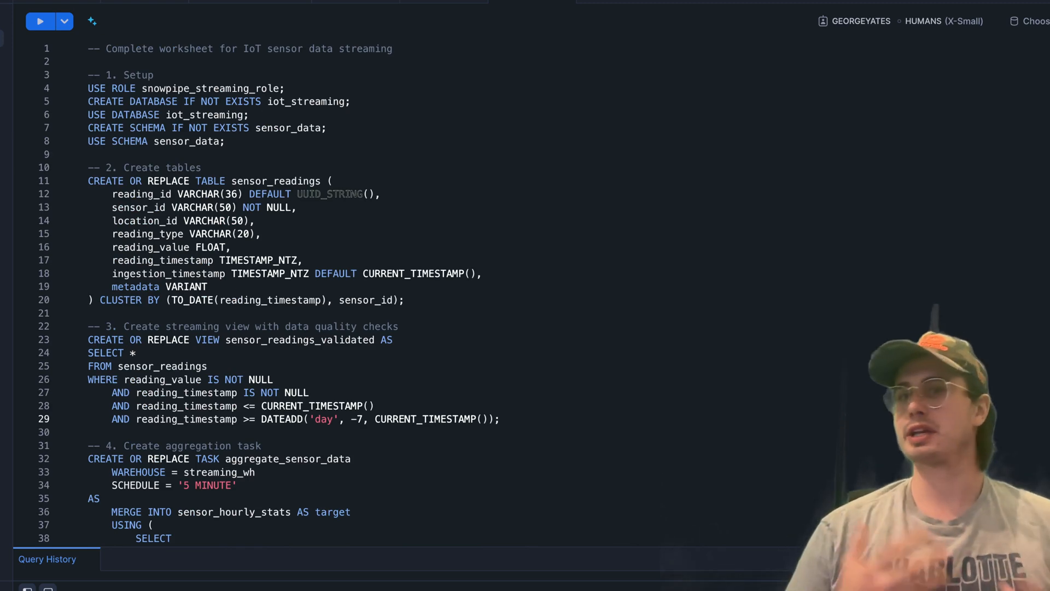
{"action": "left_click", "coordinate": [499, 418]}
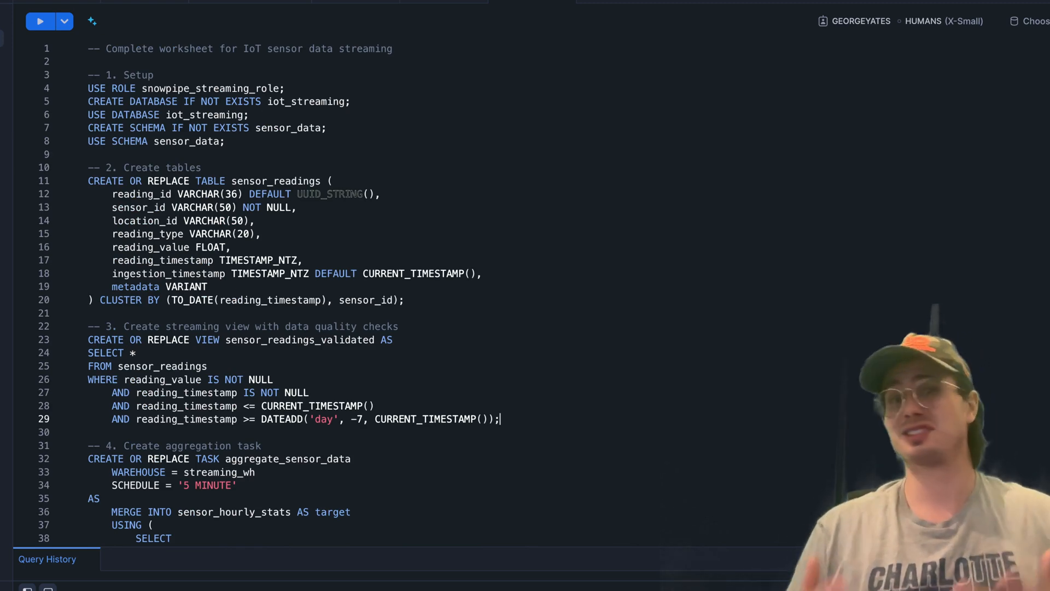